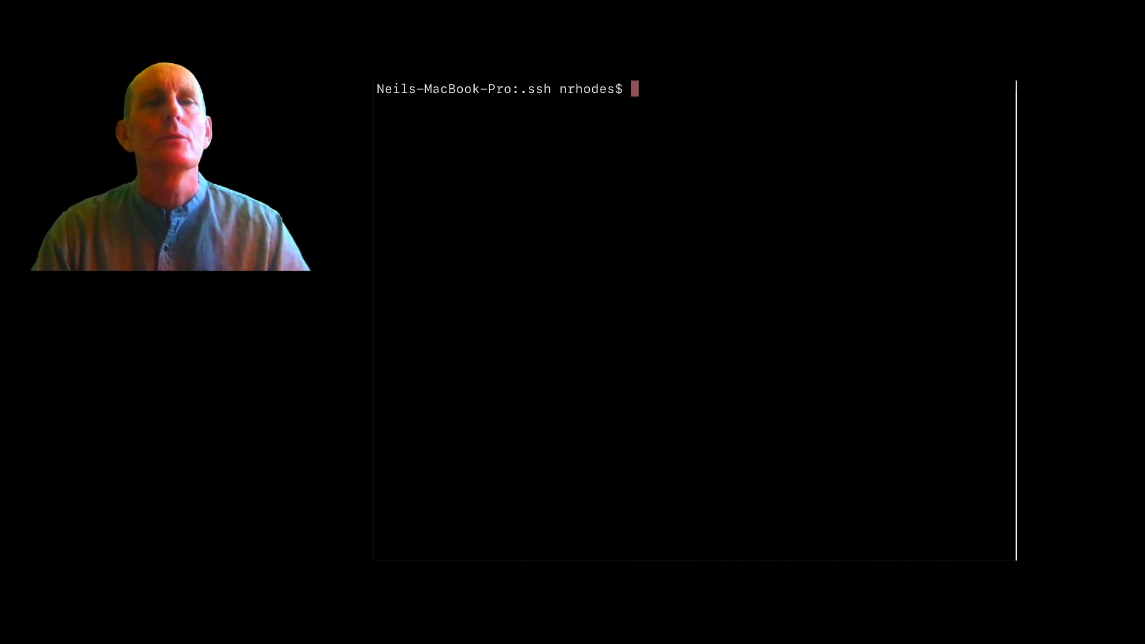
Connect to knuth over ssh, then log out of the remote shell
type("ssh knut")
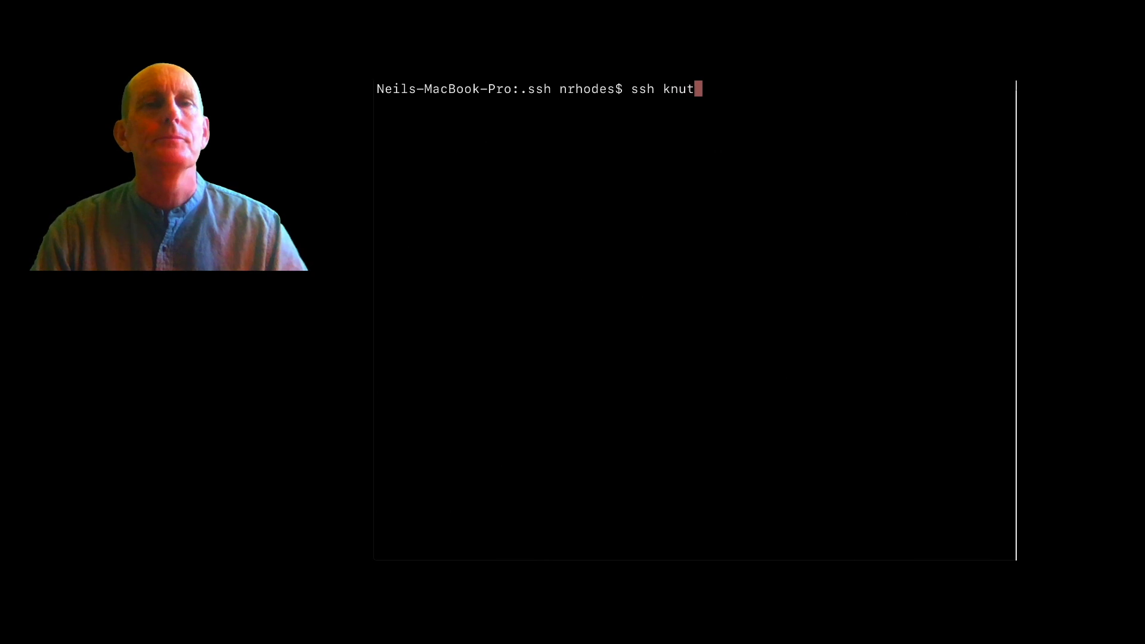
key("Return")
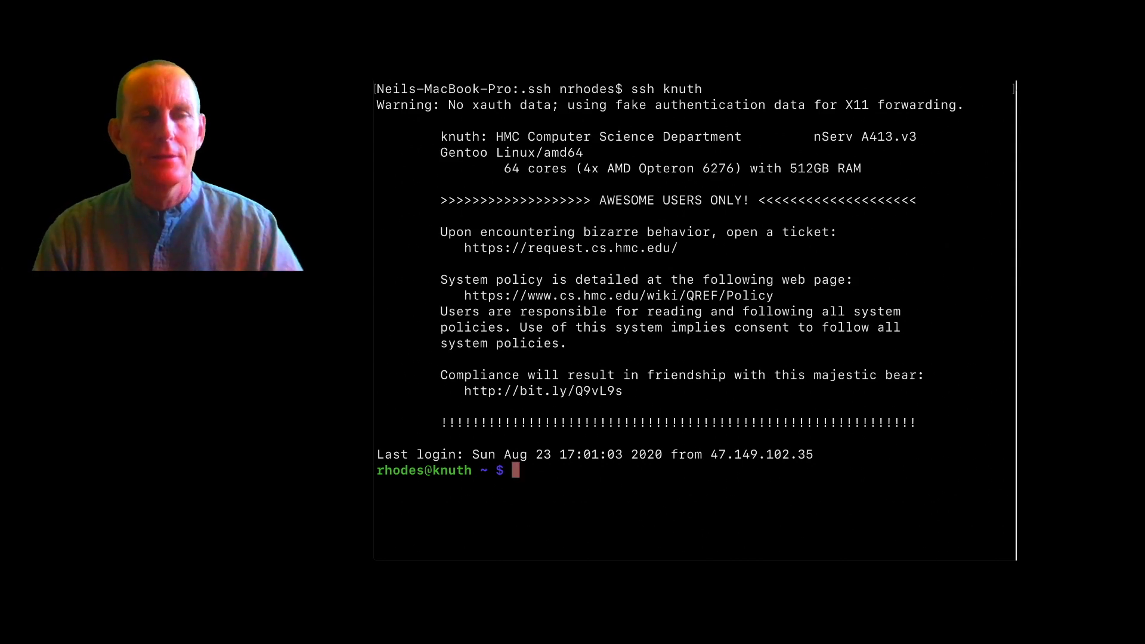
type("logout")
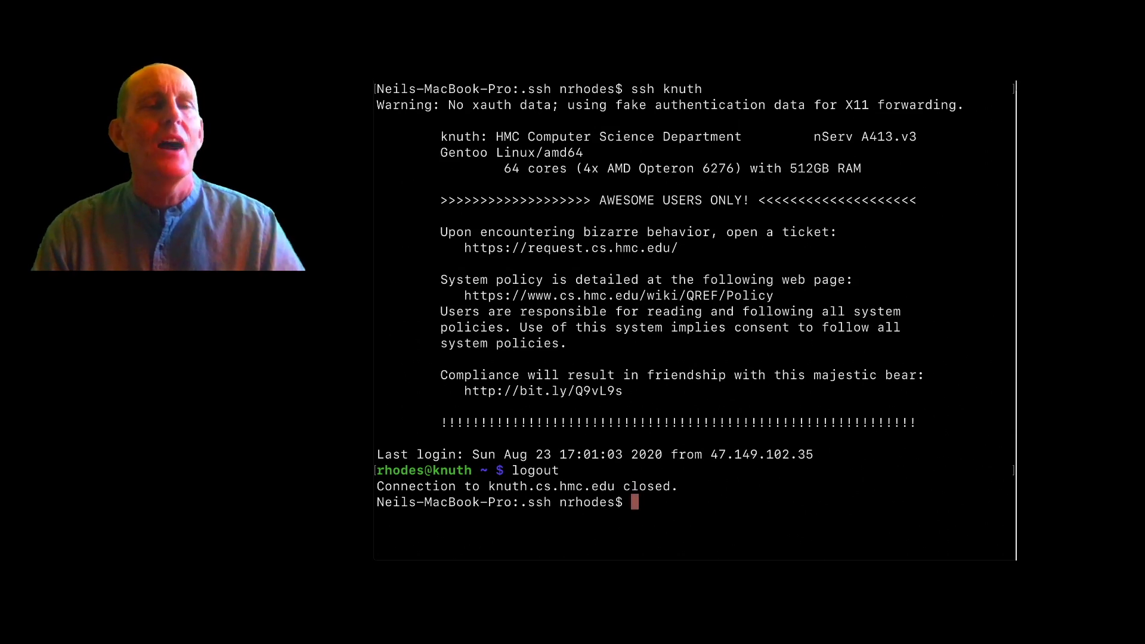
Reconnect to knuth, cd around, exit, and ssh to knuth once more for a fresh prompt
type("ssh knuth")
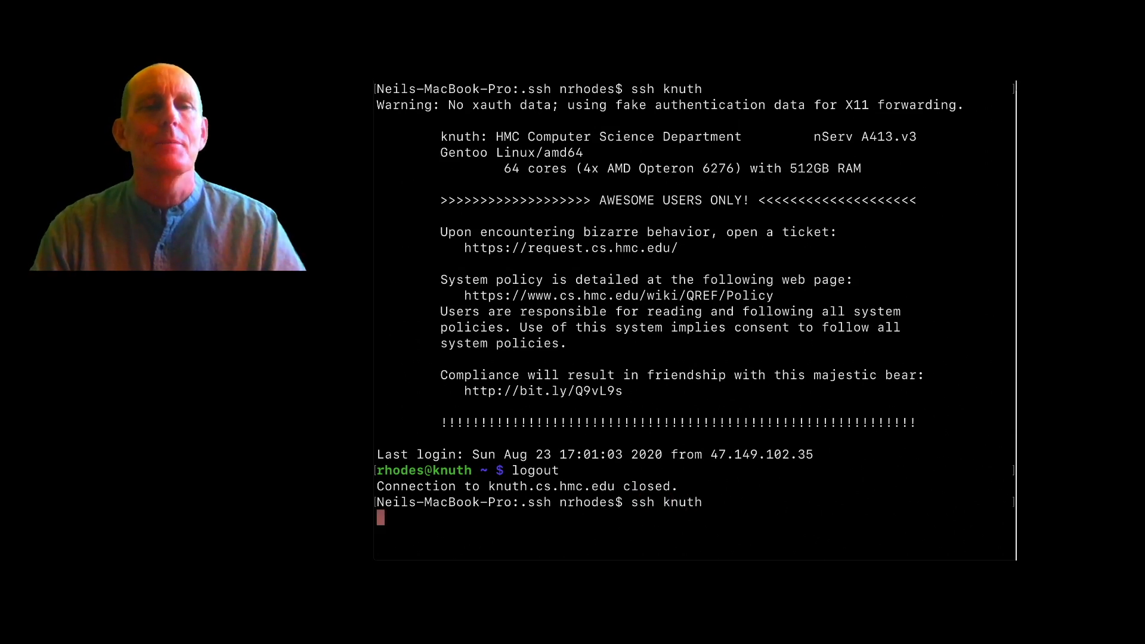
type("cd OS")
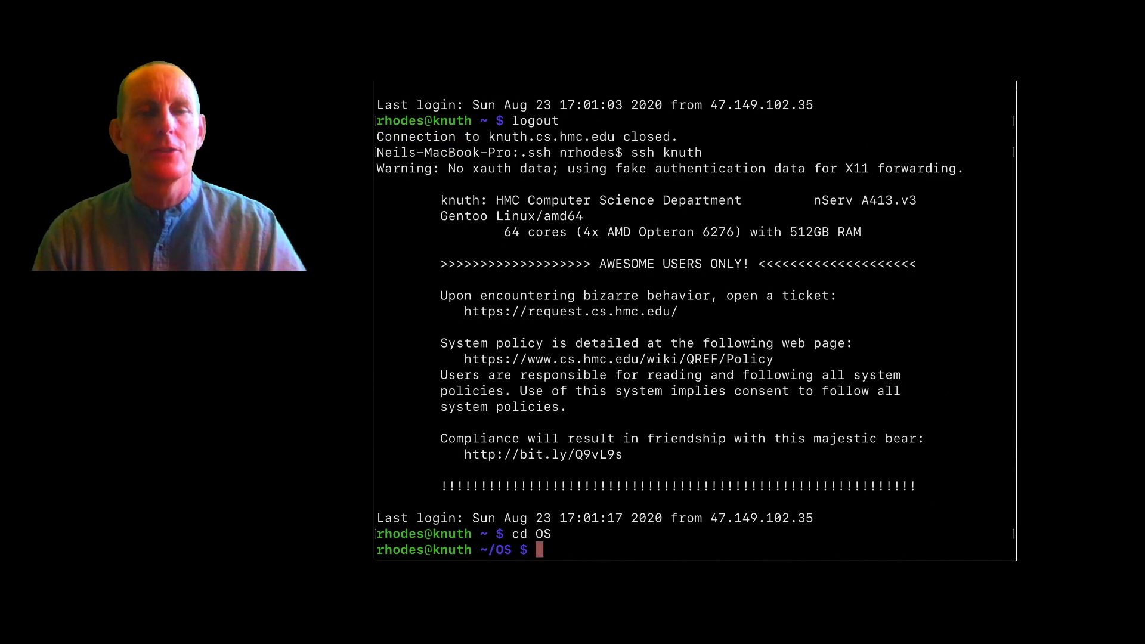
type("exit")
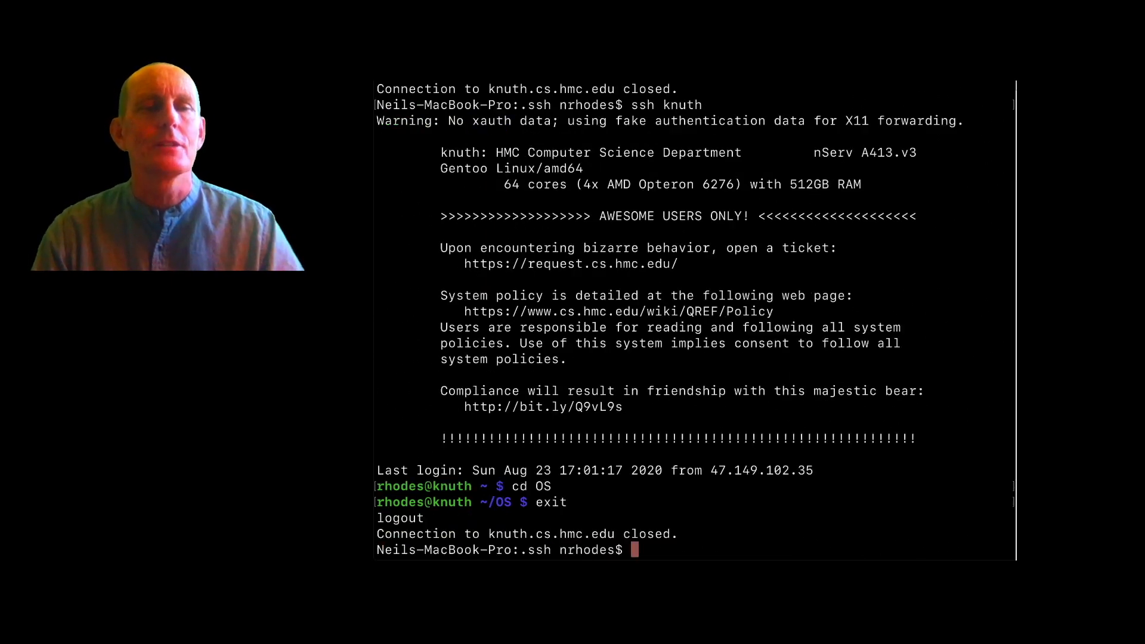
type("ssh knuth")
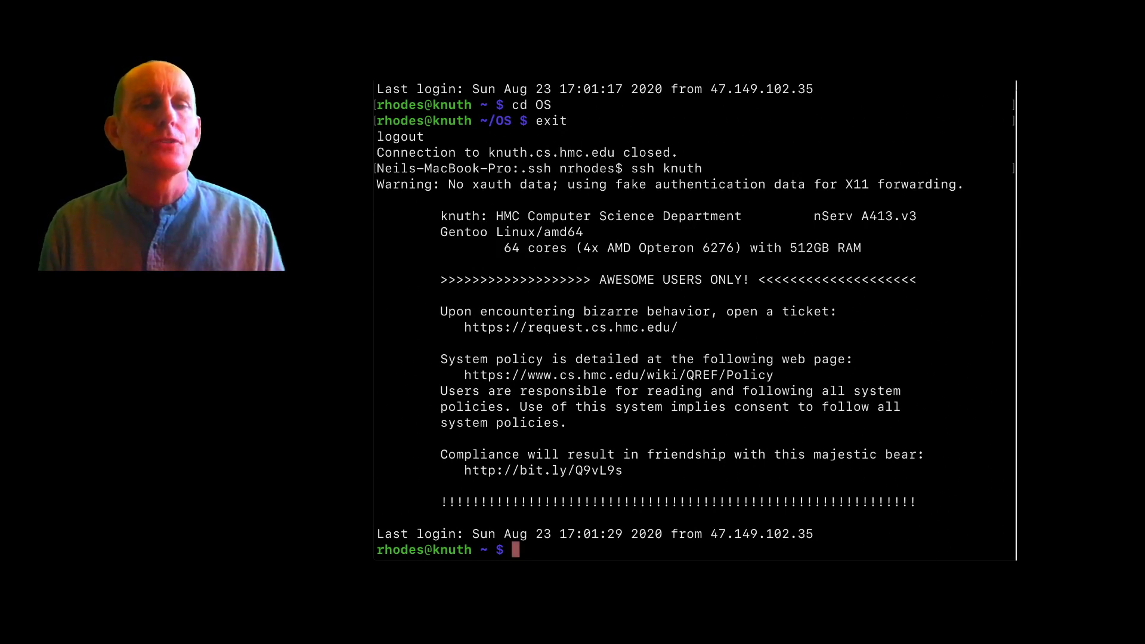
Start a new tmux session on knuth
type("t")
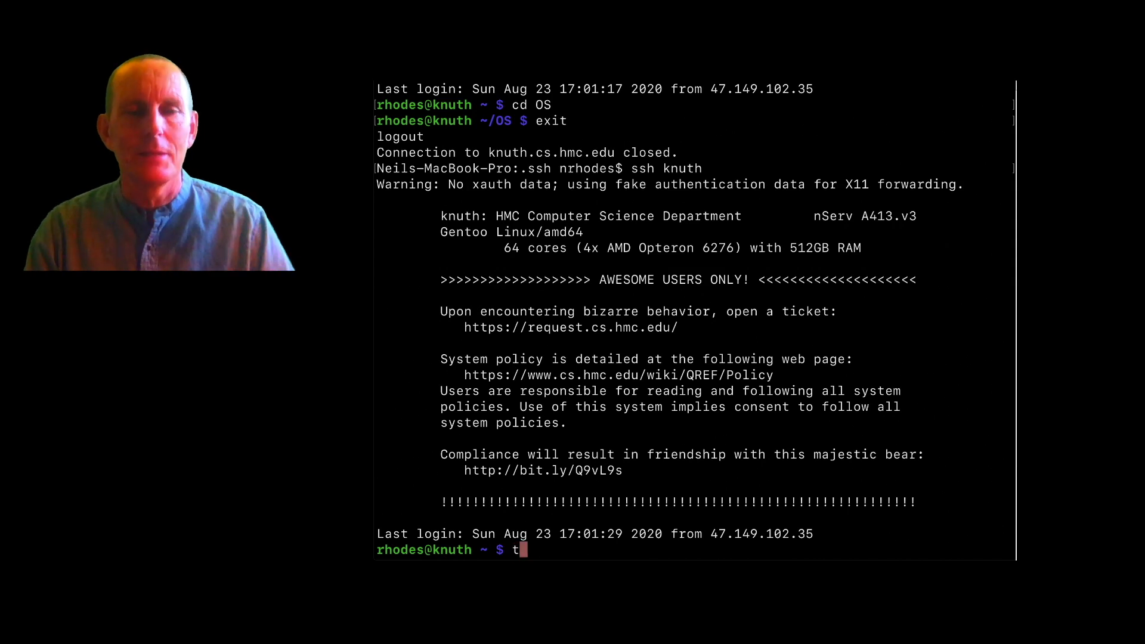
type("mux")
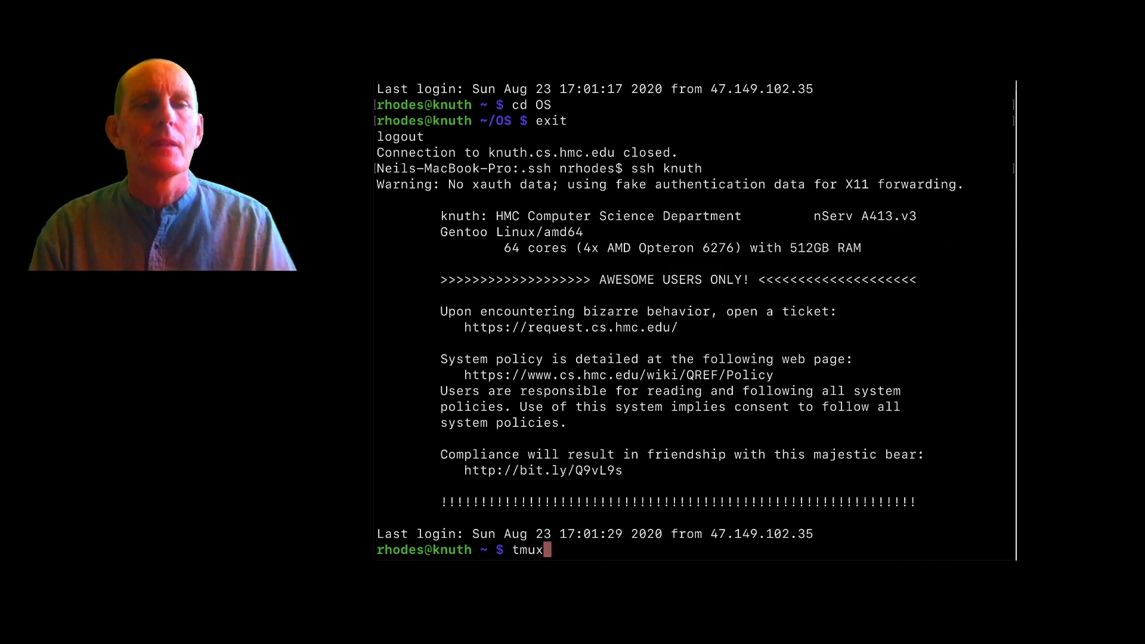
key("Return")
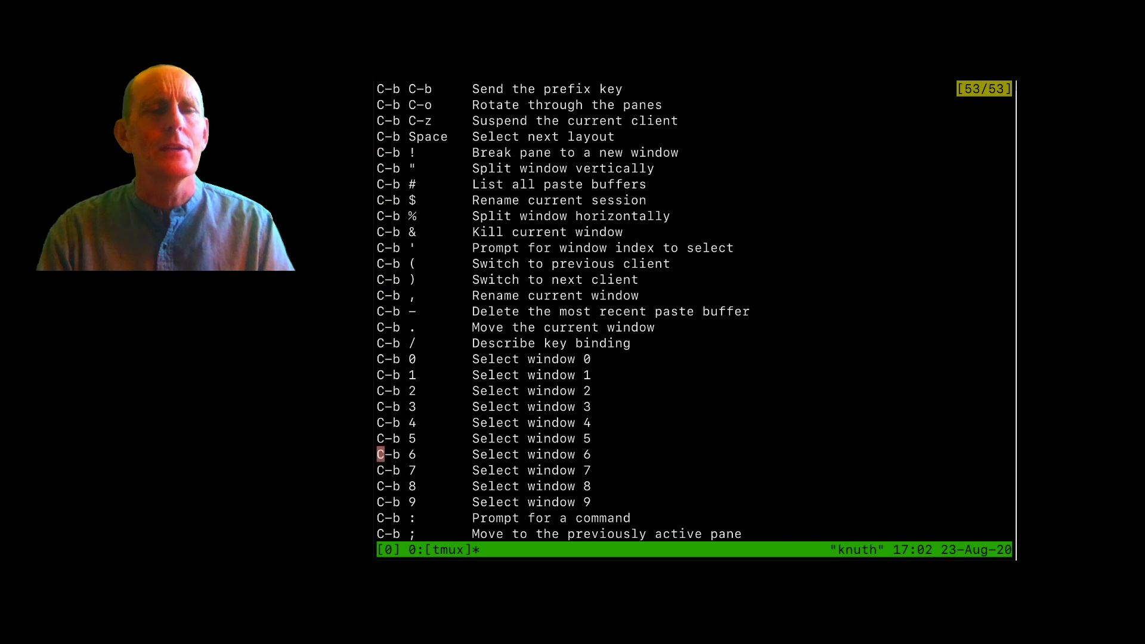
Scroll through the tmux key-binding list to read the window and pane commands
scroll("down", 3)
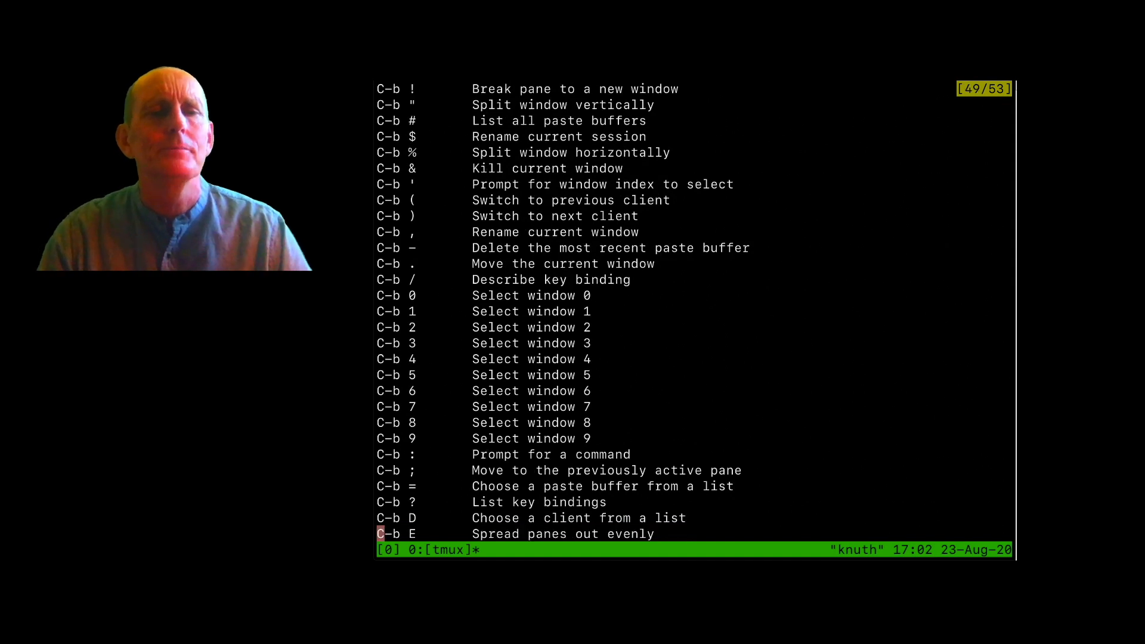
scroll("down", 3)
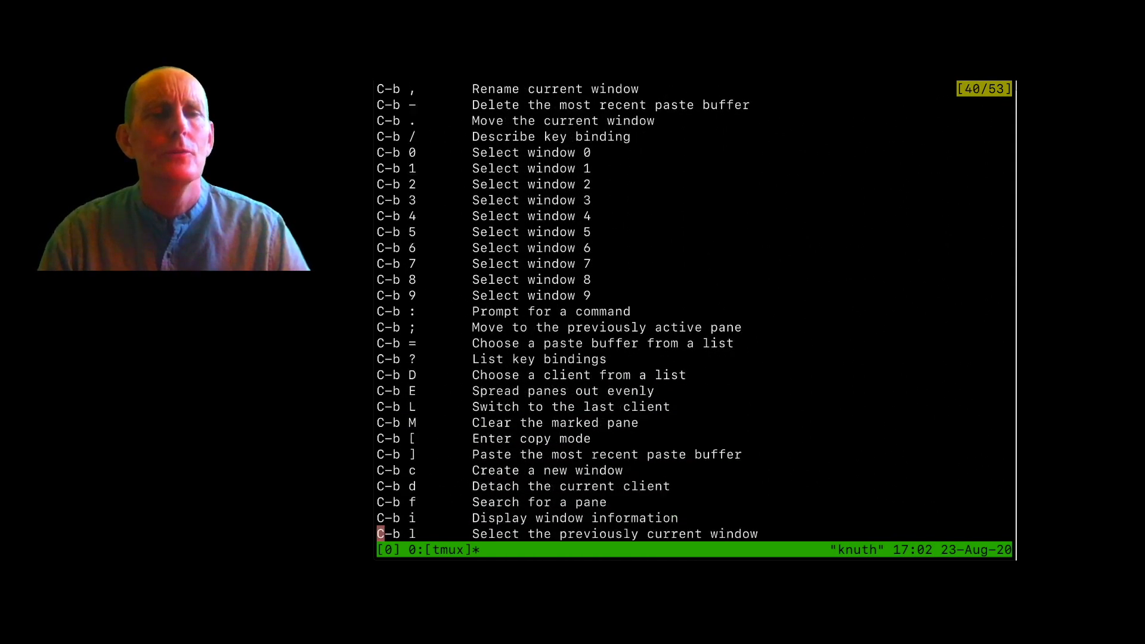
scroll("down", 3)
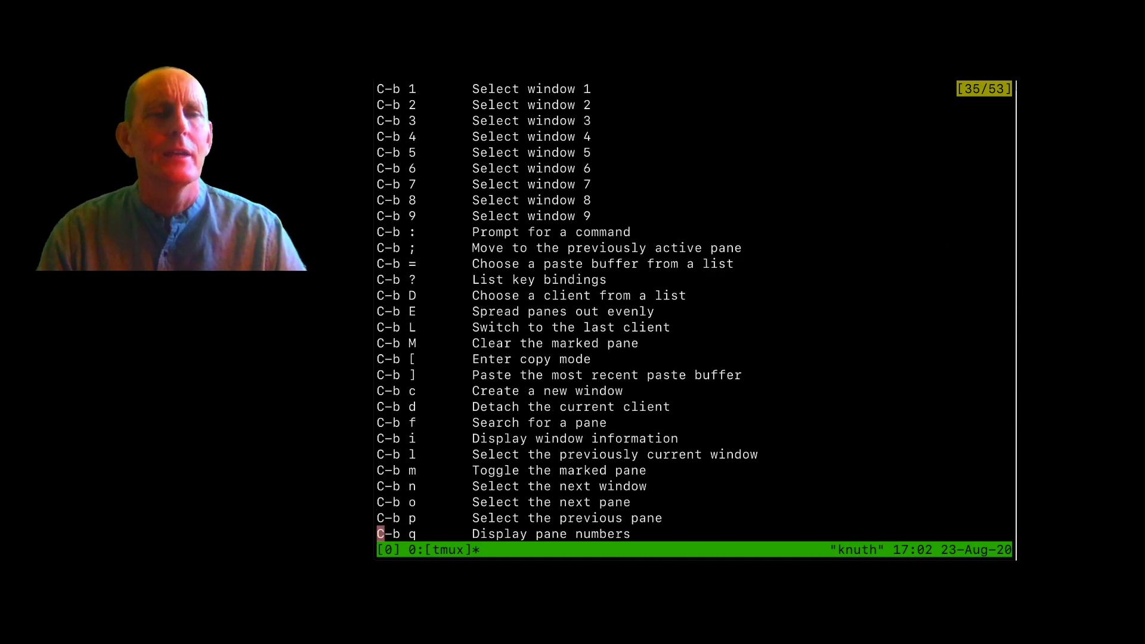
scroll("down", 3)
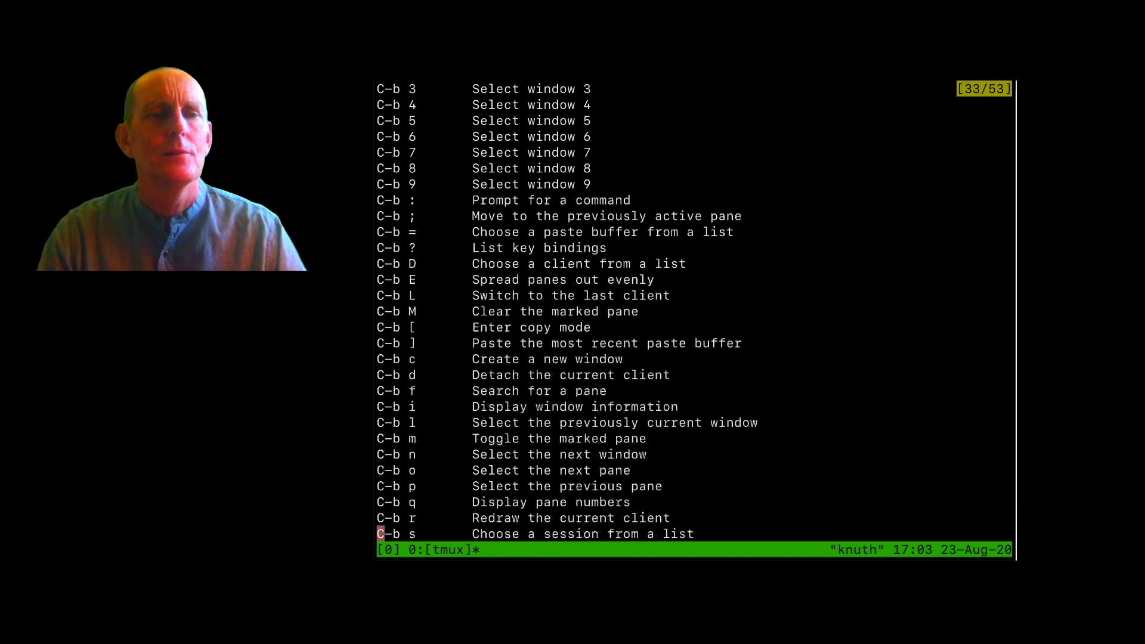
key("Up")
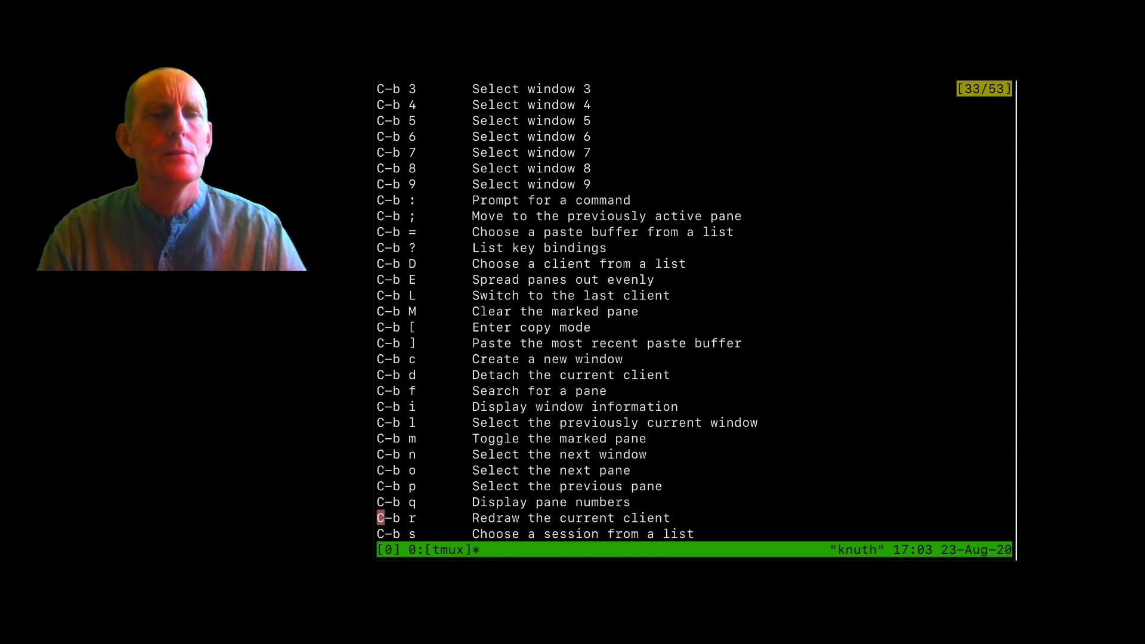
scroll("down", 3)
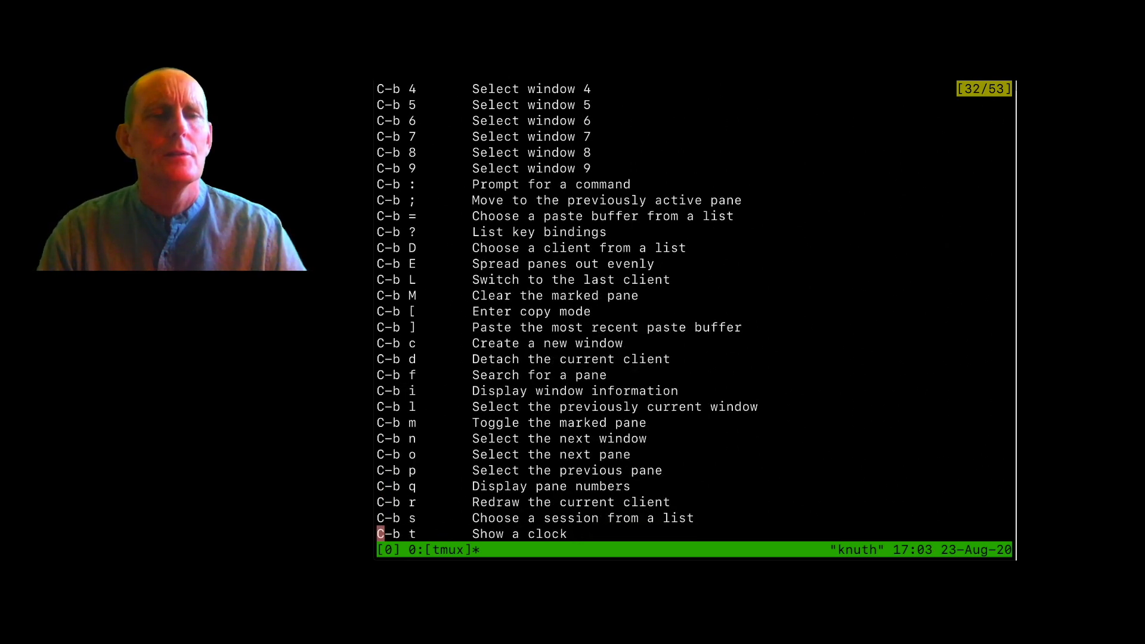
scroll("down", 3)
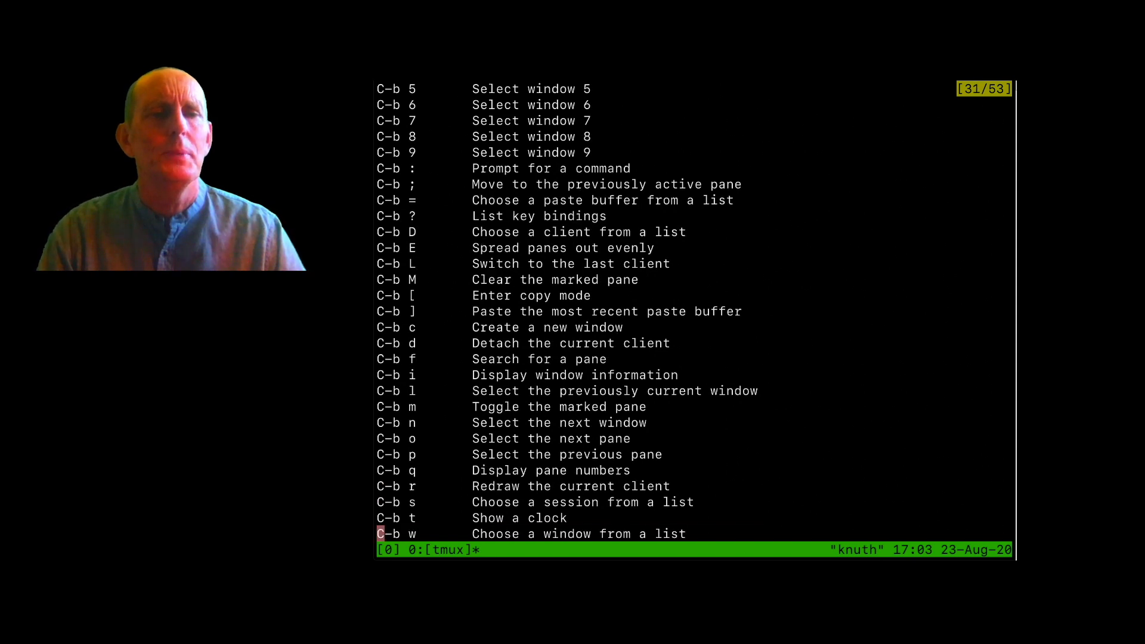
scroll("down", 3)
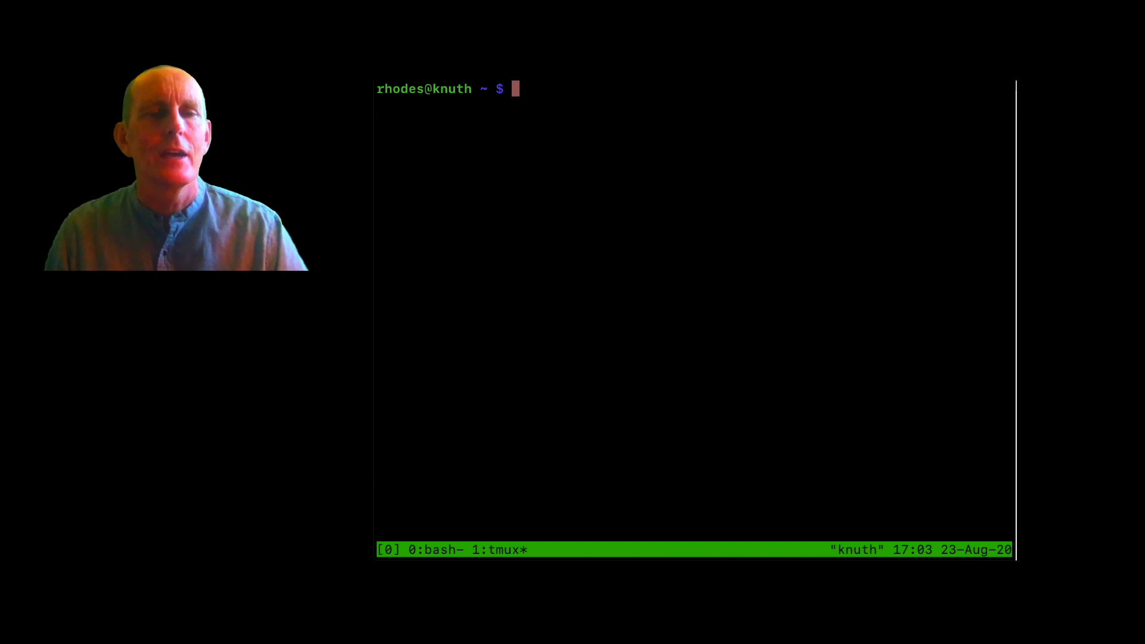
Edit the file foo in vi in the second tmux window
left_click(500, 549)
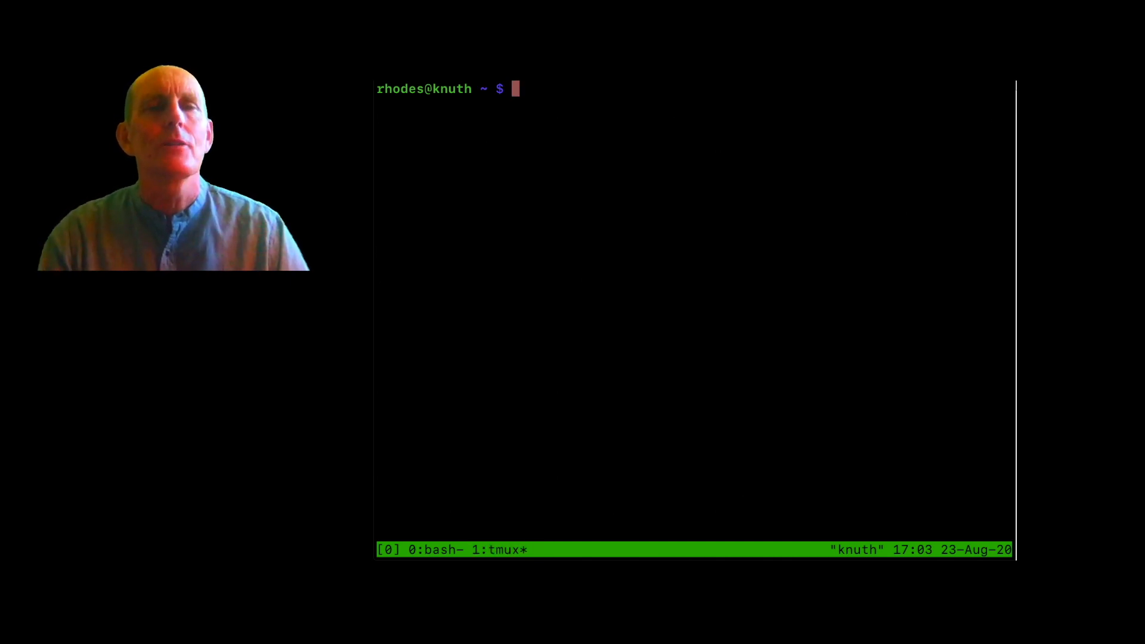
type("vi")
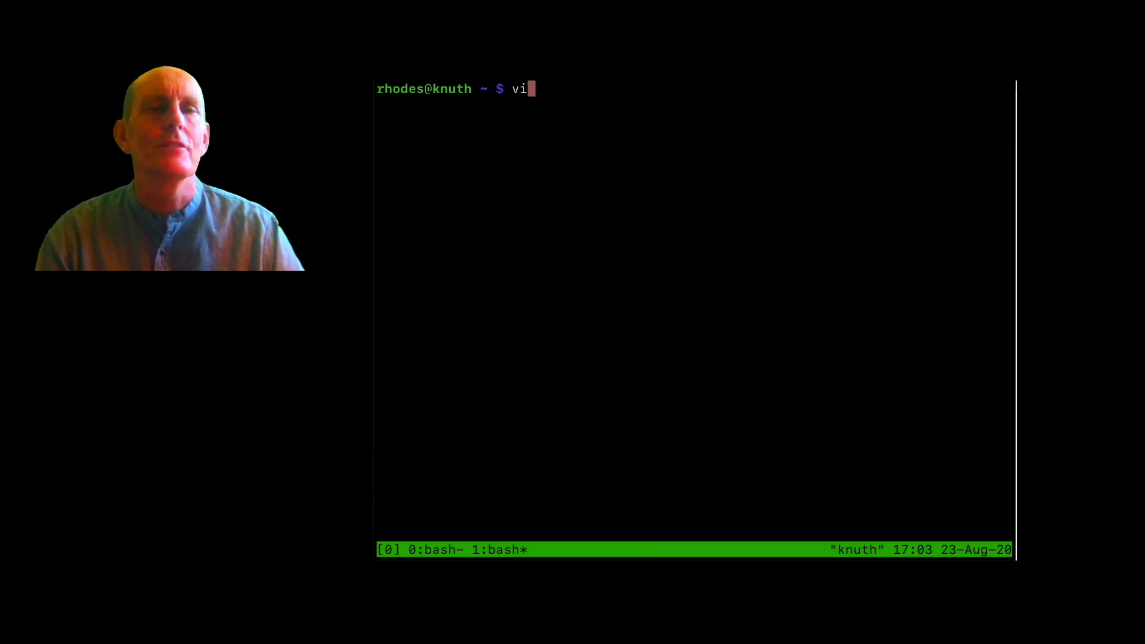
type("foo")
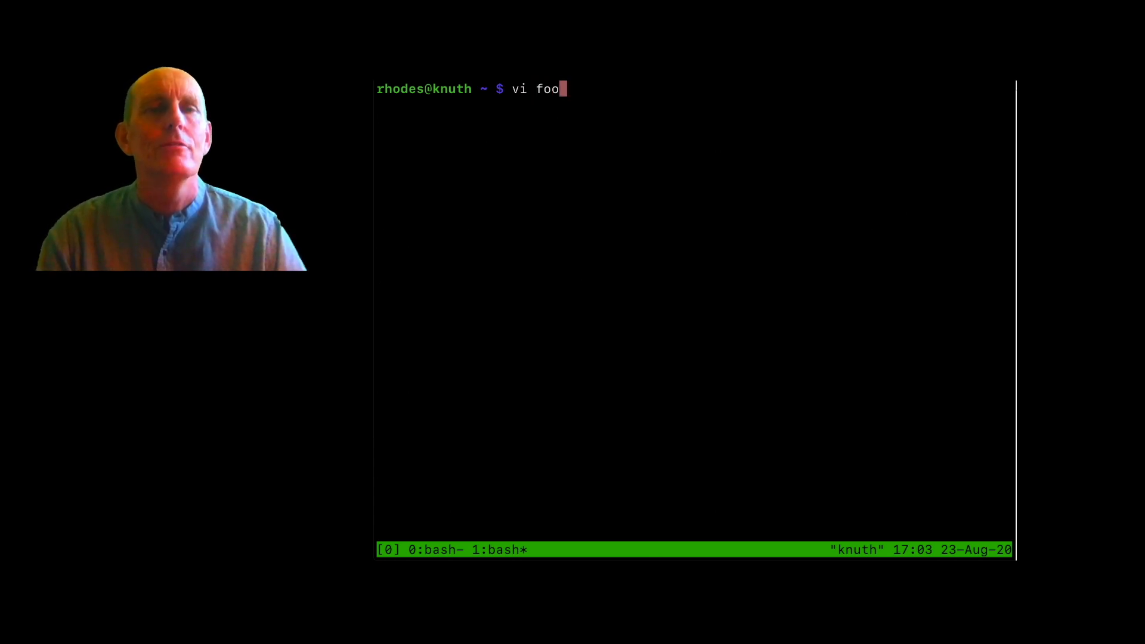
key("Return")
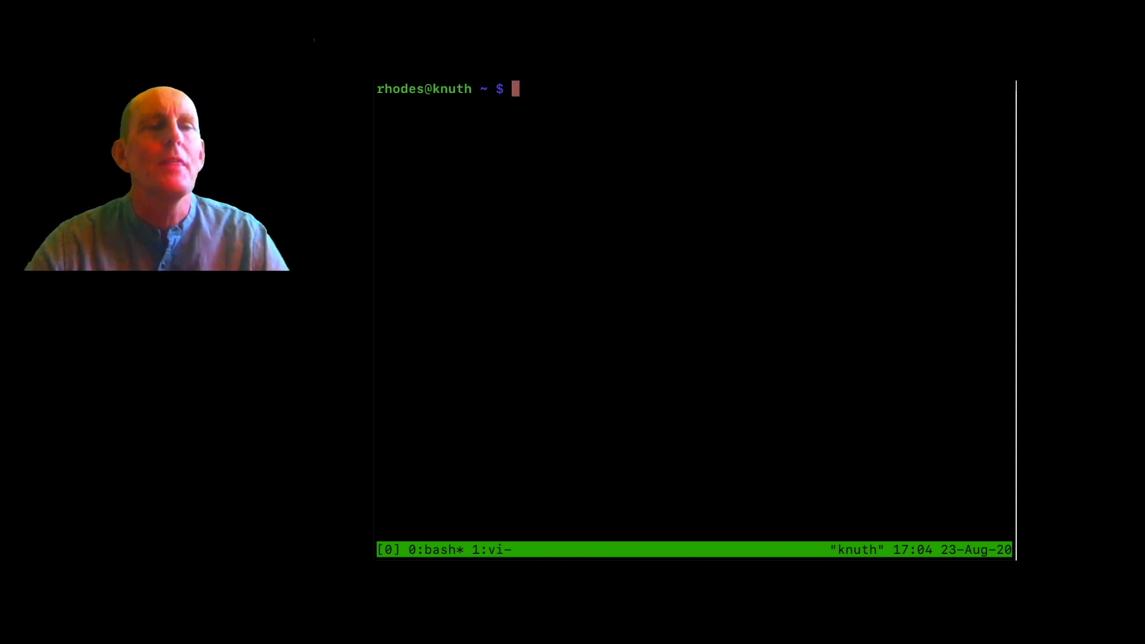
Open a third tmux window and cd through cs134fa20 into jos-solution-fa20
key("ctrl+c")
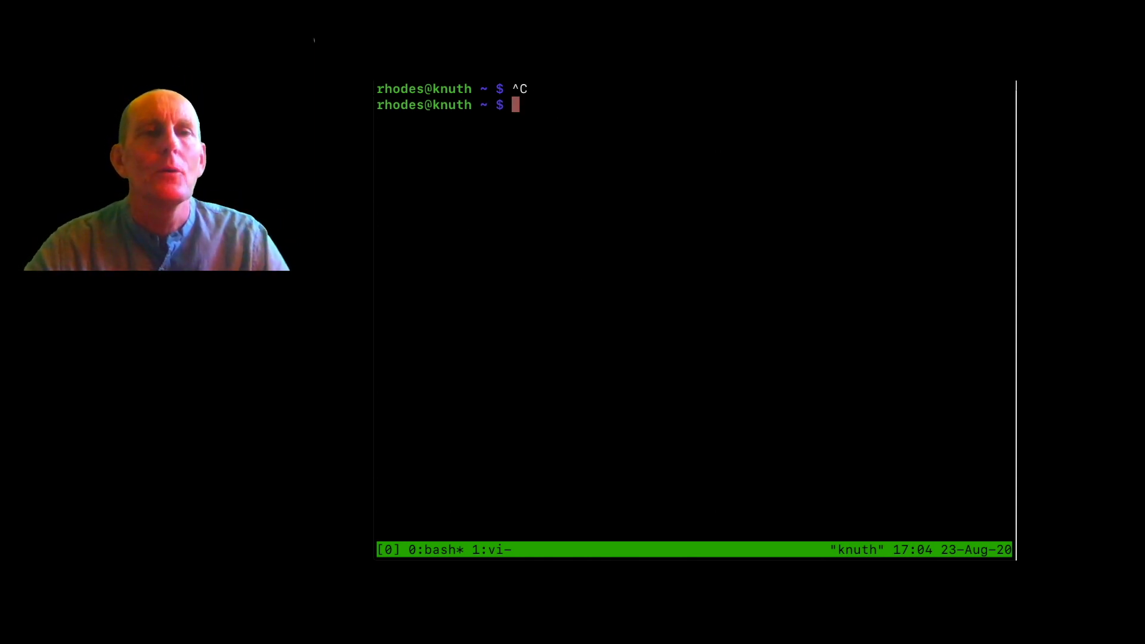
type("b")
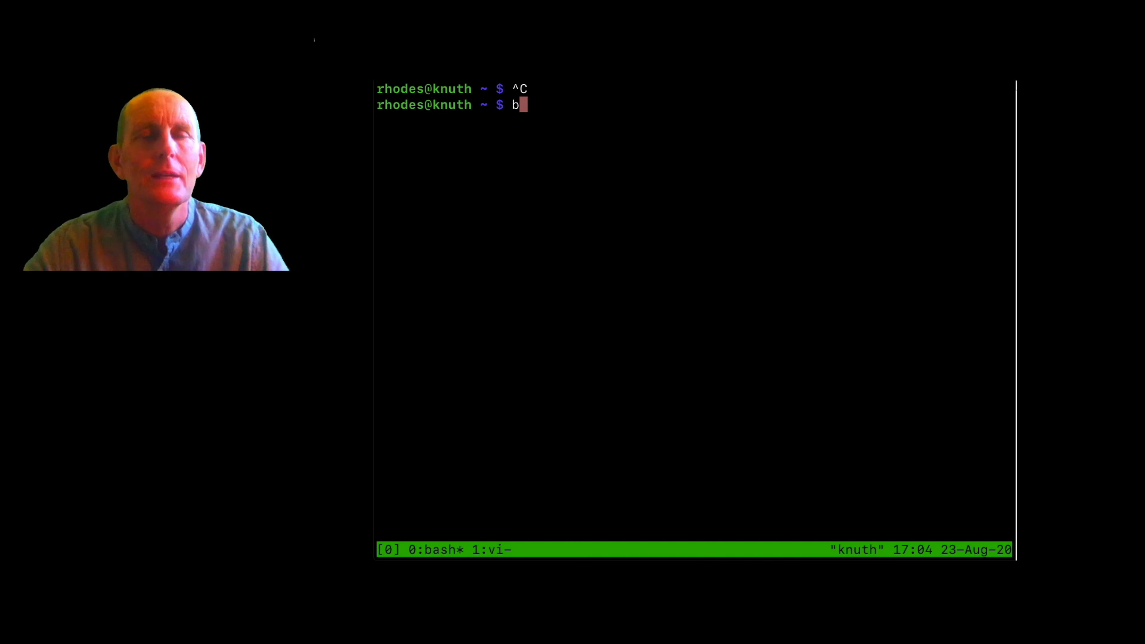
key("Backspace")
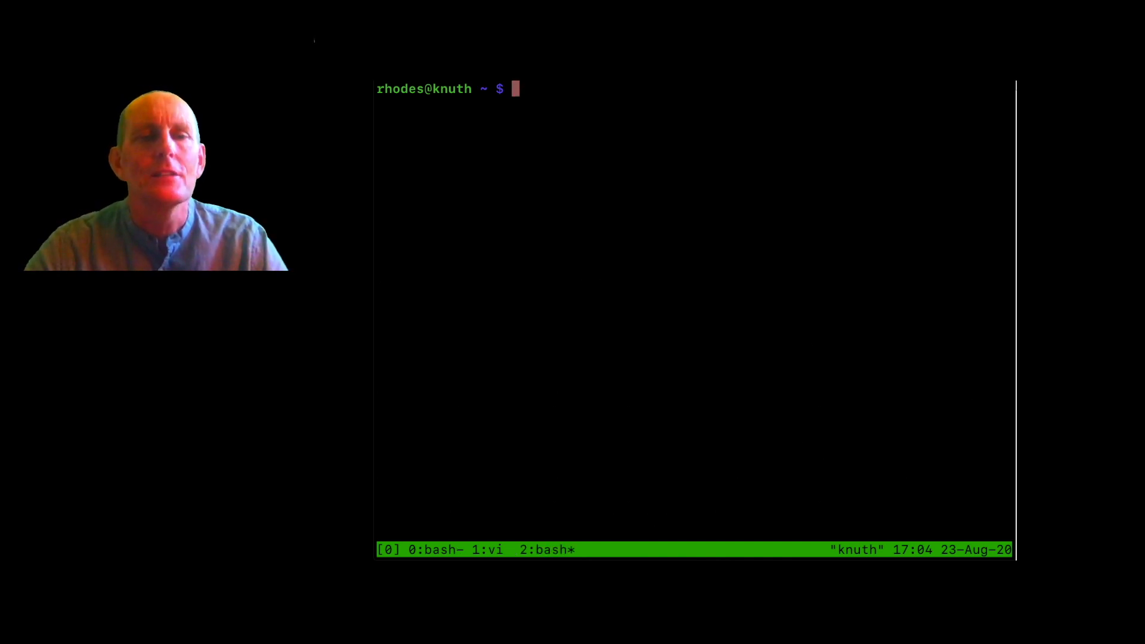
type("cd")
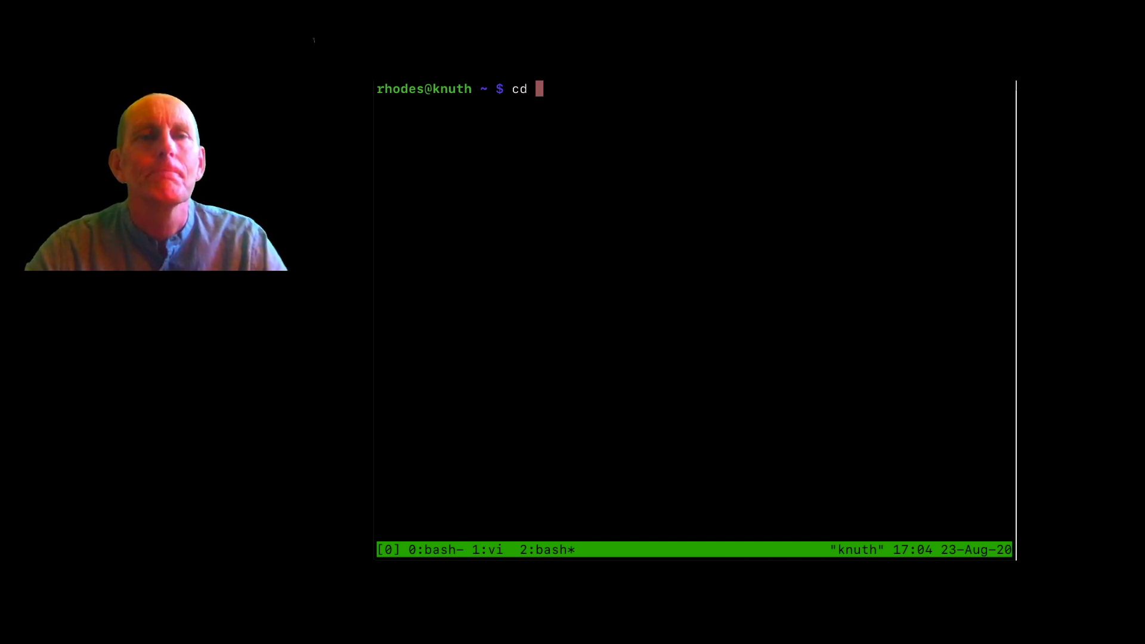
key("Return")
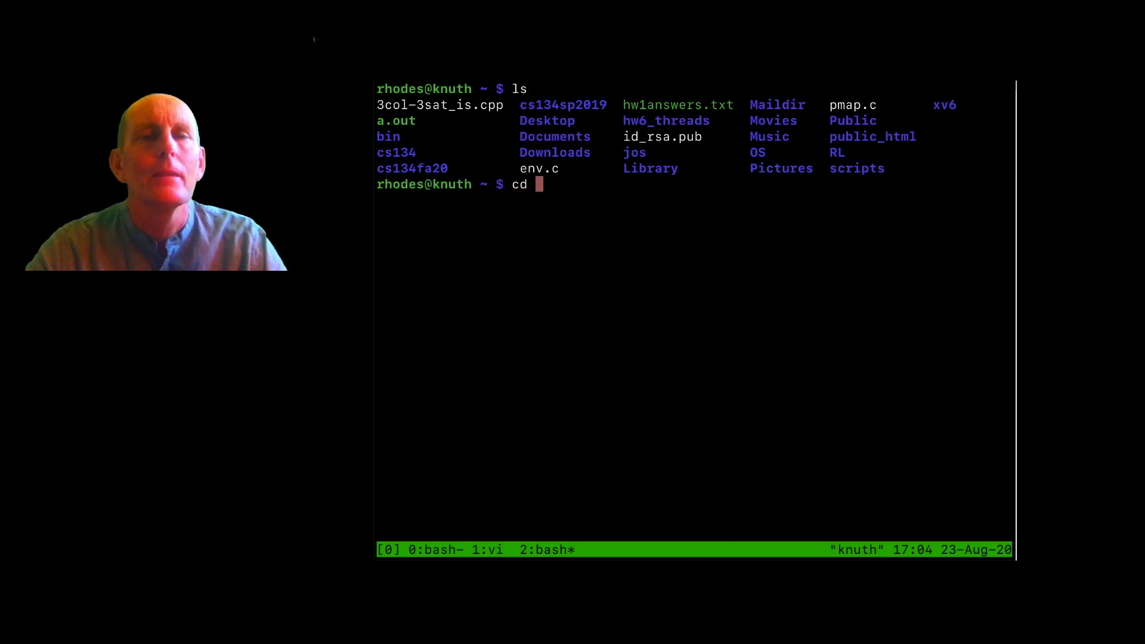
type("*20")
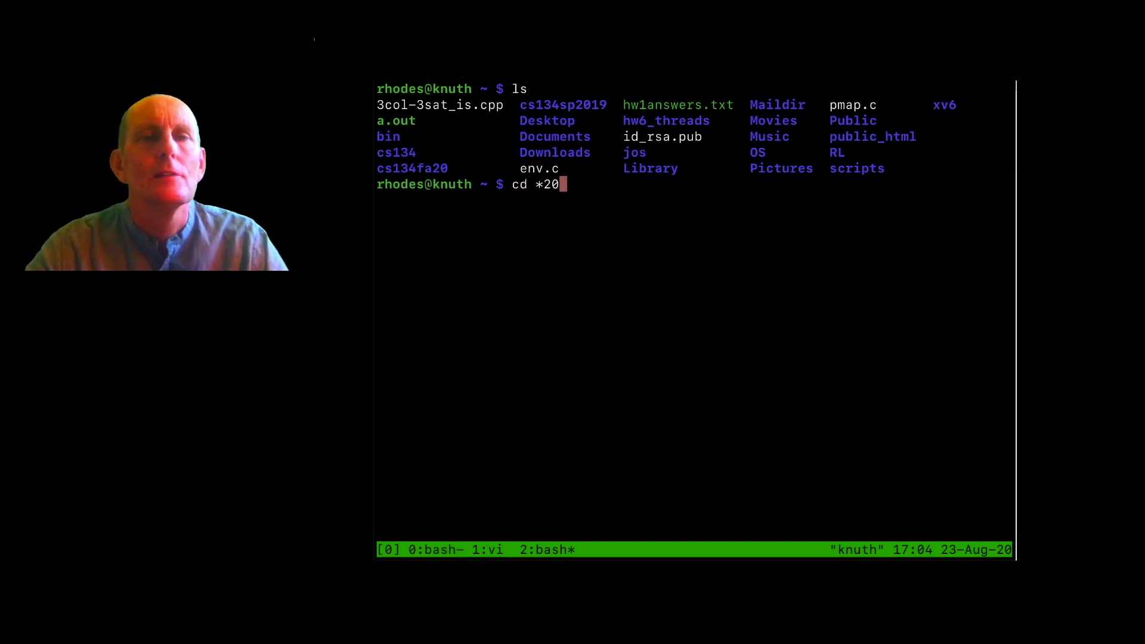
key("Return")
type("ls")
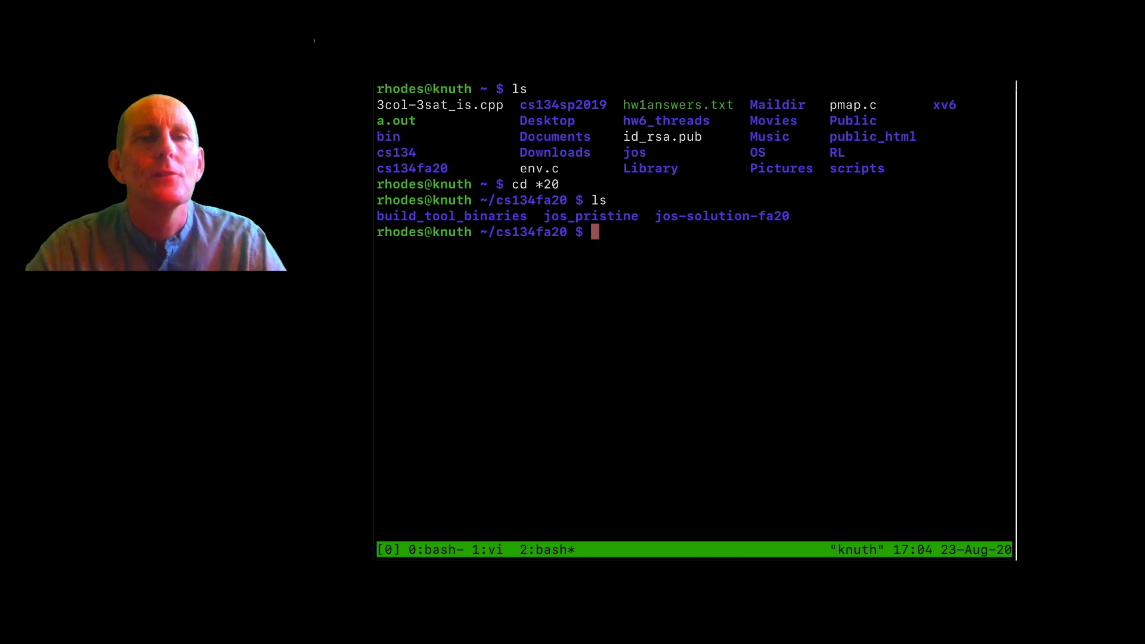
type("cd *fa20")
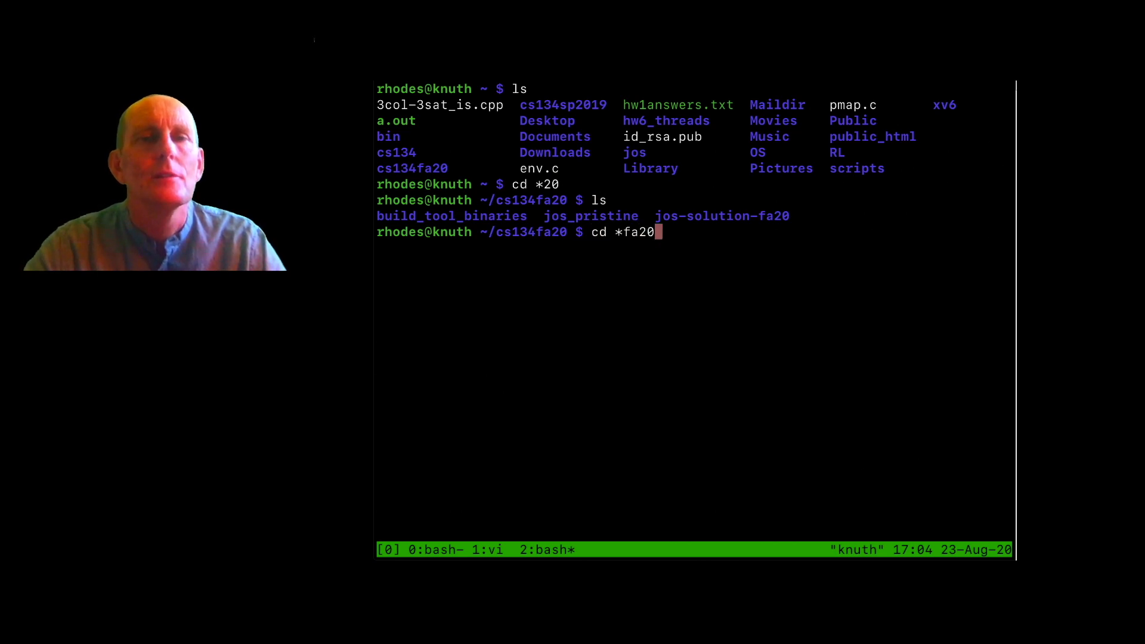
key("Return")
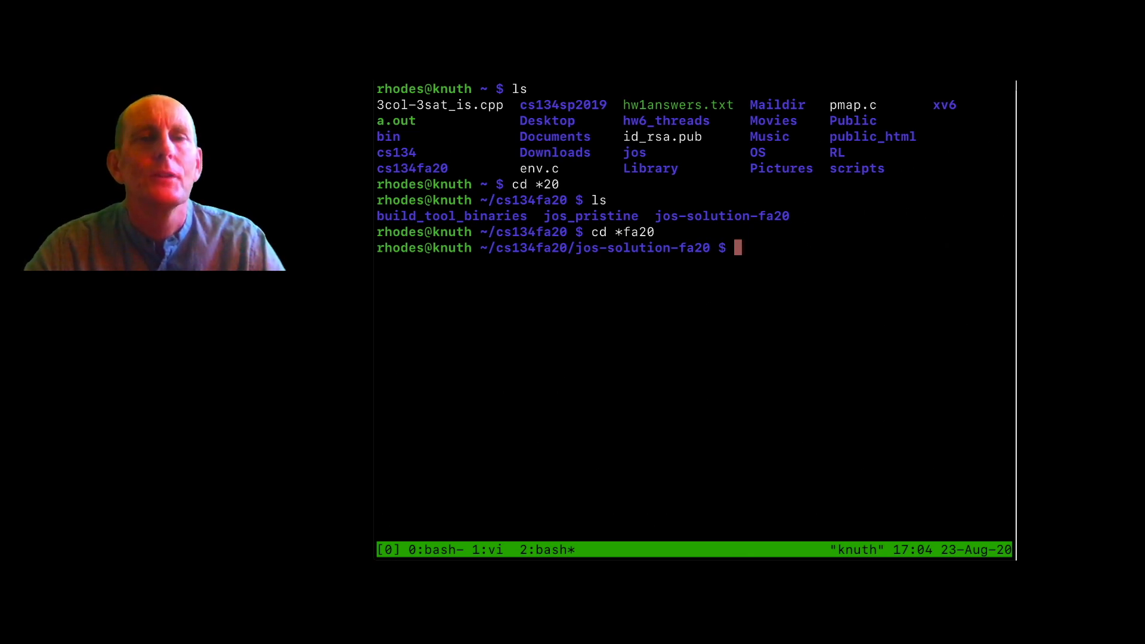
Try make qemu-, then page through the makefile searching /gdb for the qemu-nox-gdb target
type("make qem")
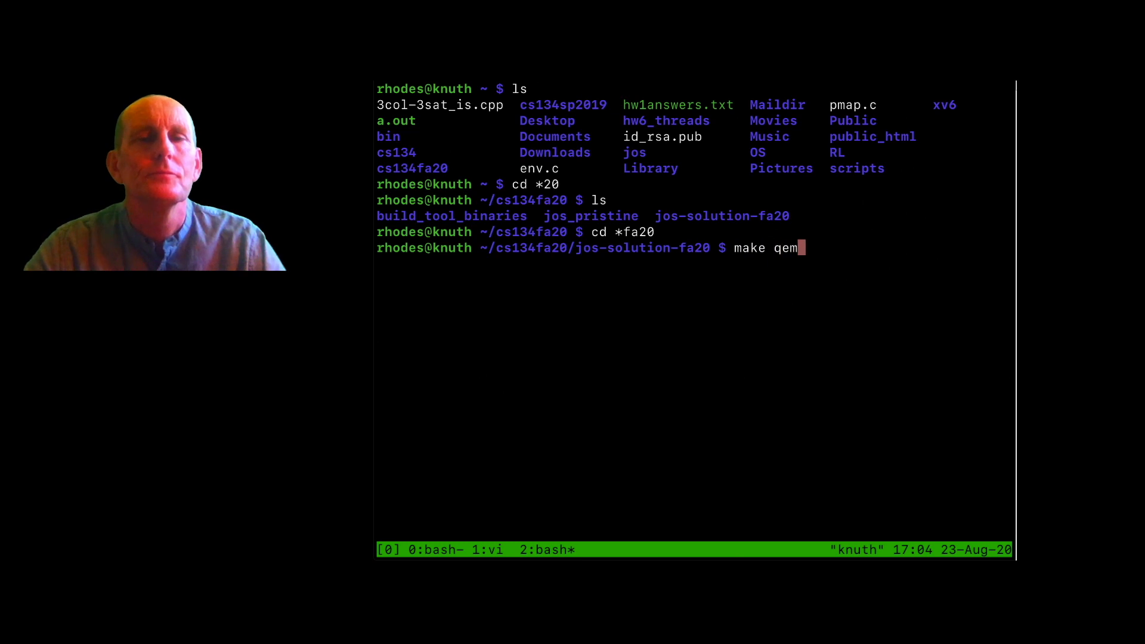
type("u-")
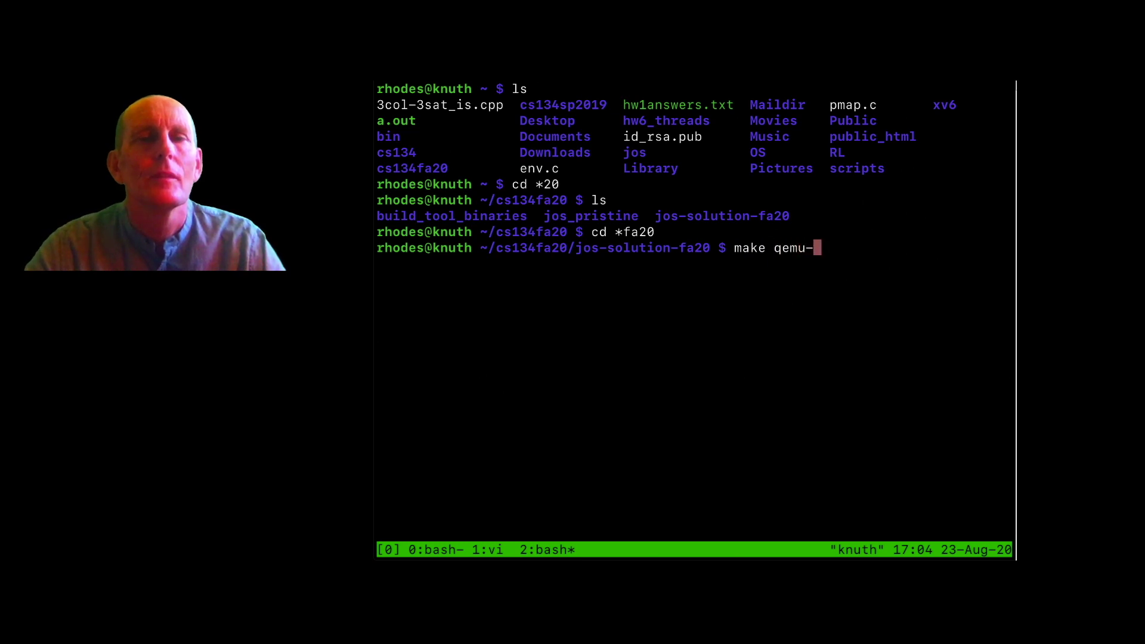
key("Return")
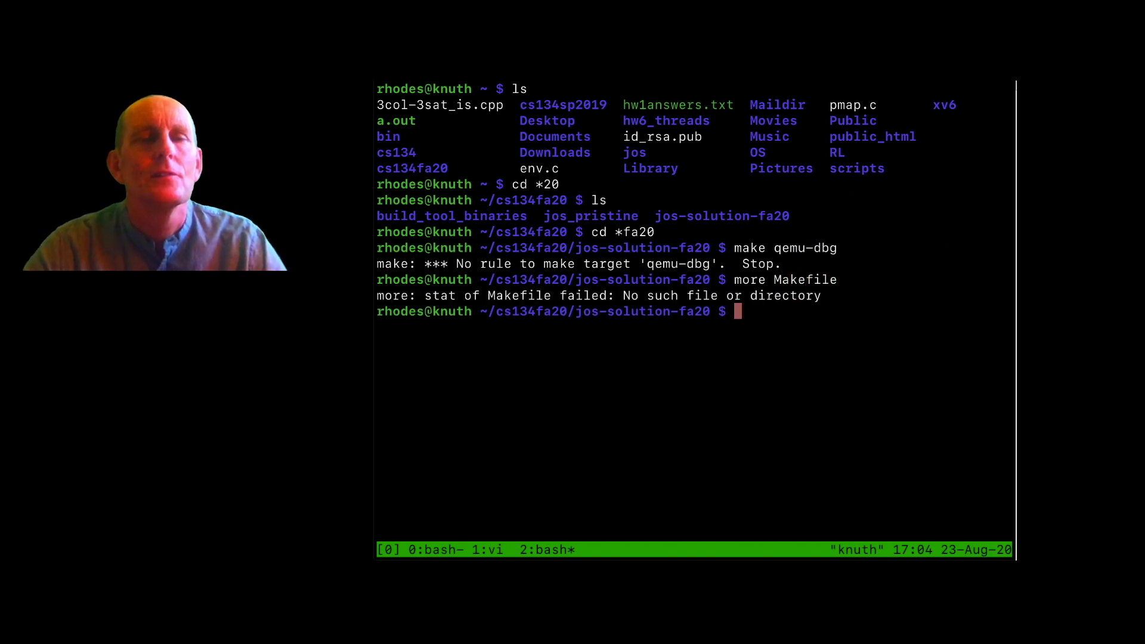
type("more *ake")
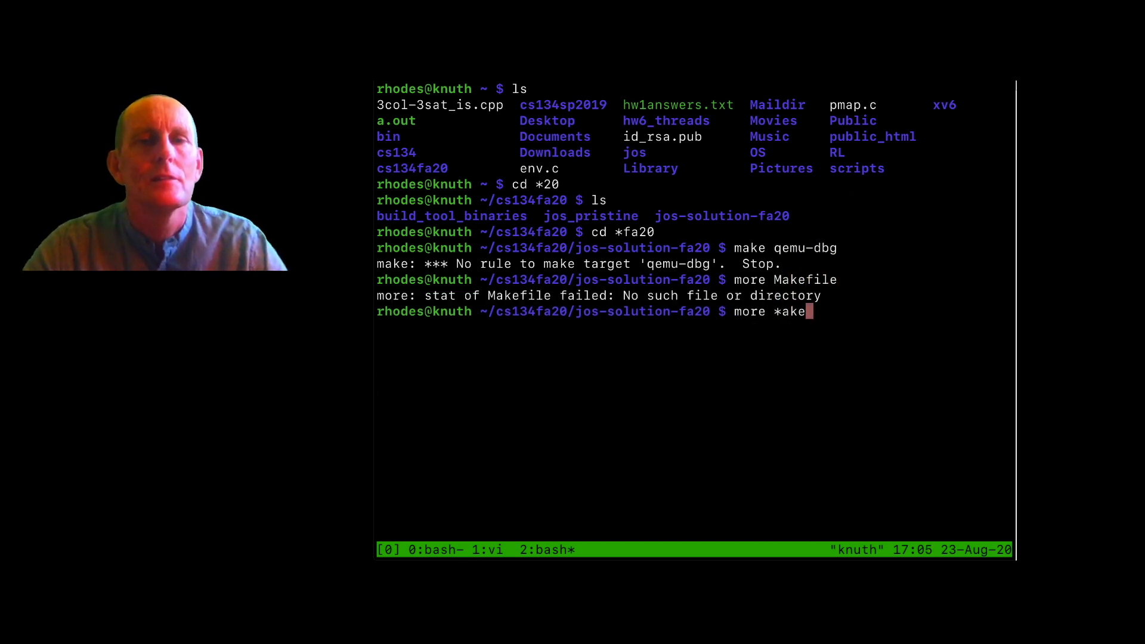
key("Return")
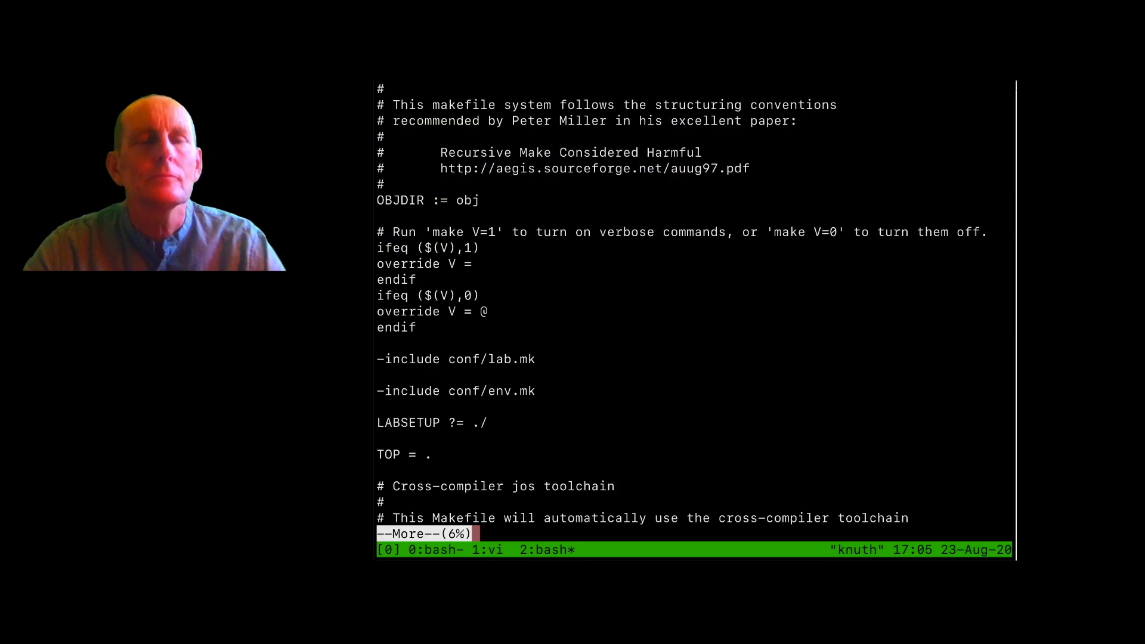
scroll("down", 3)
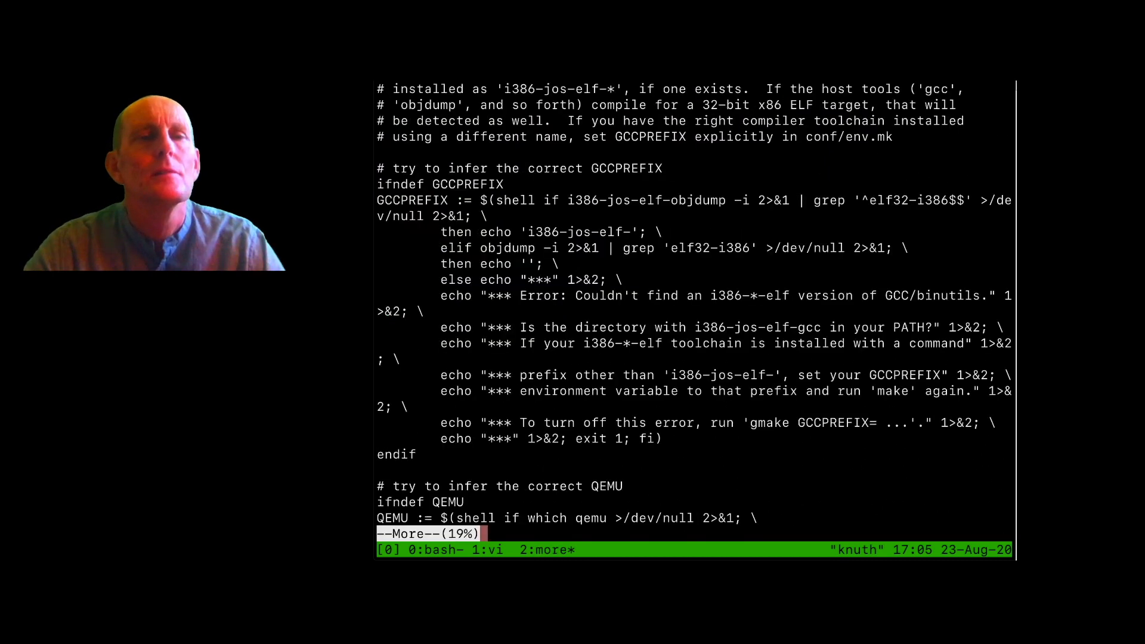
type("/gdb")
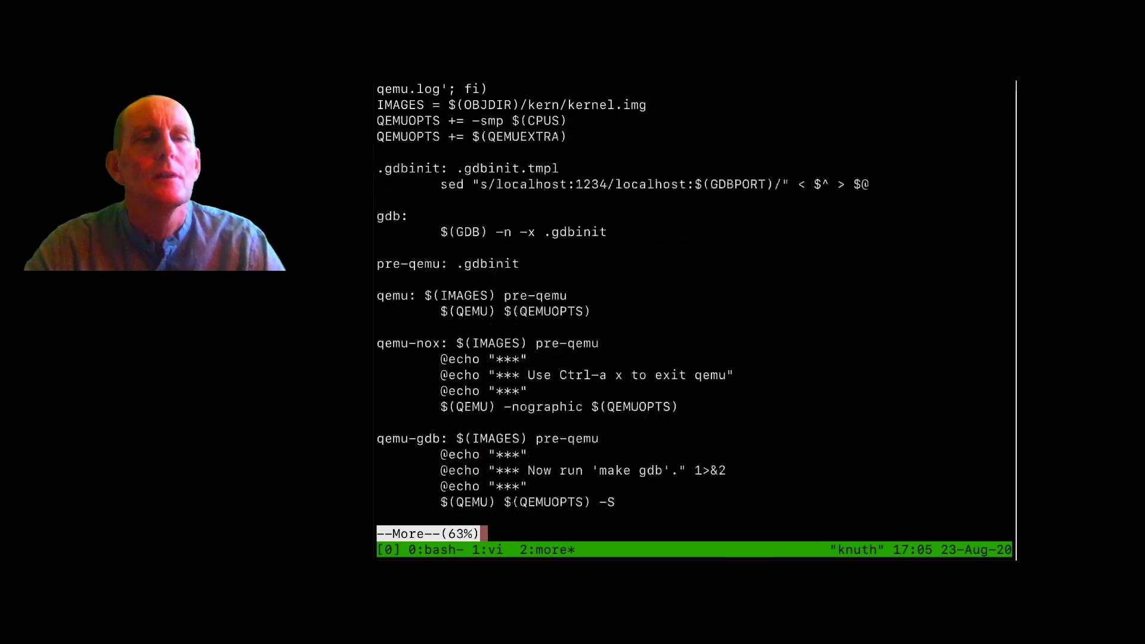
key("q")
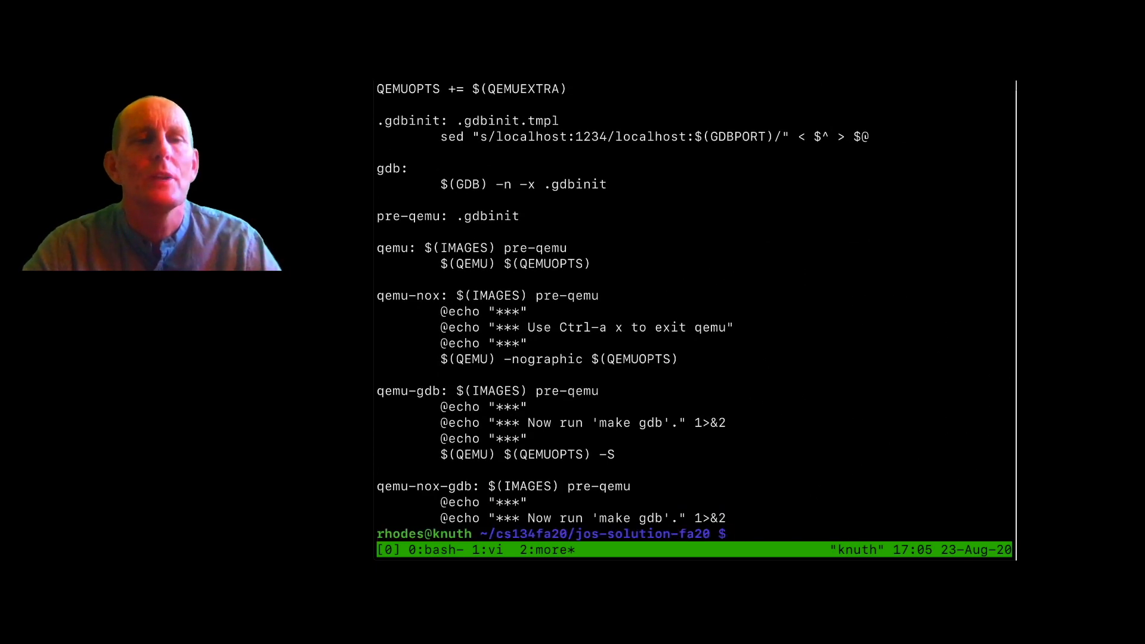
type("ma")
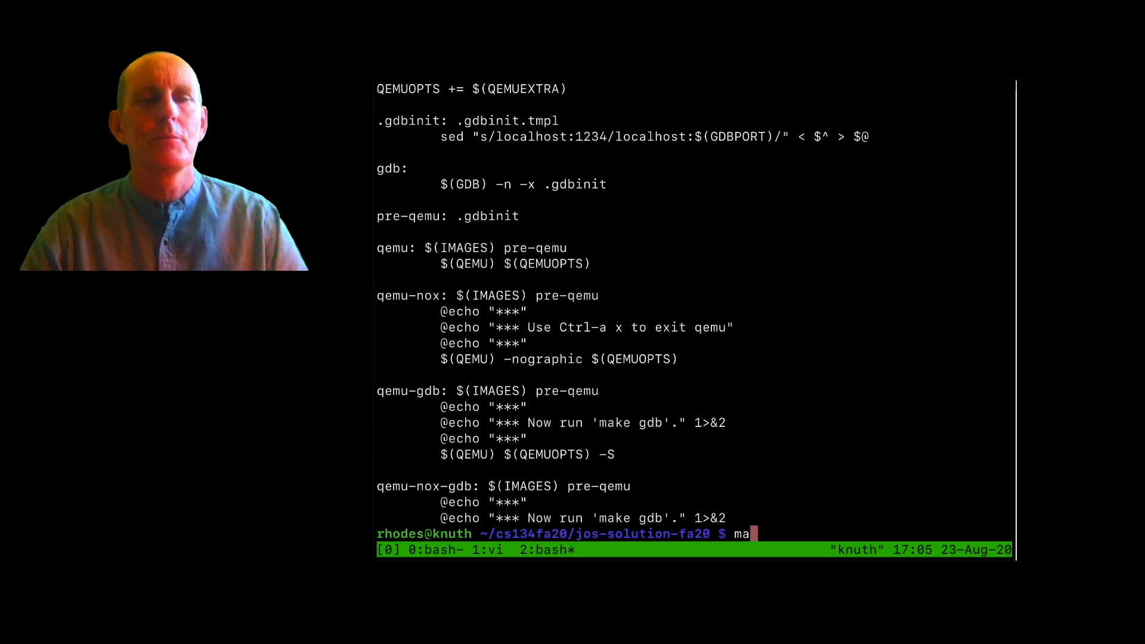
Run make qemu-nox-gdb in window 2 and start make gdb from the lab directory in window 1
type("ke qemu-nox-gdb")
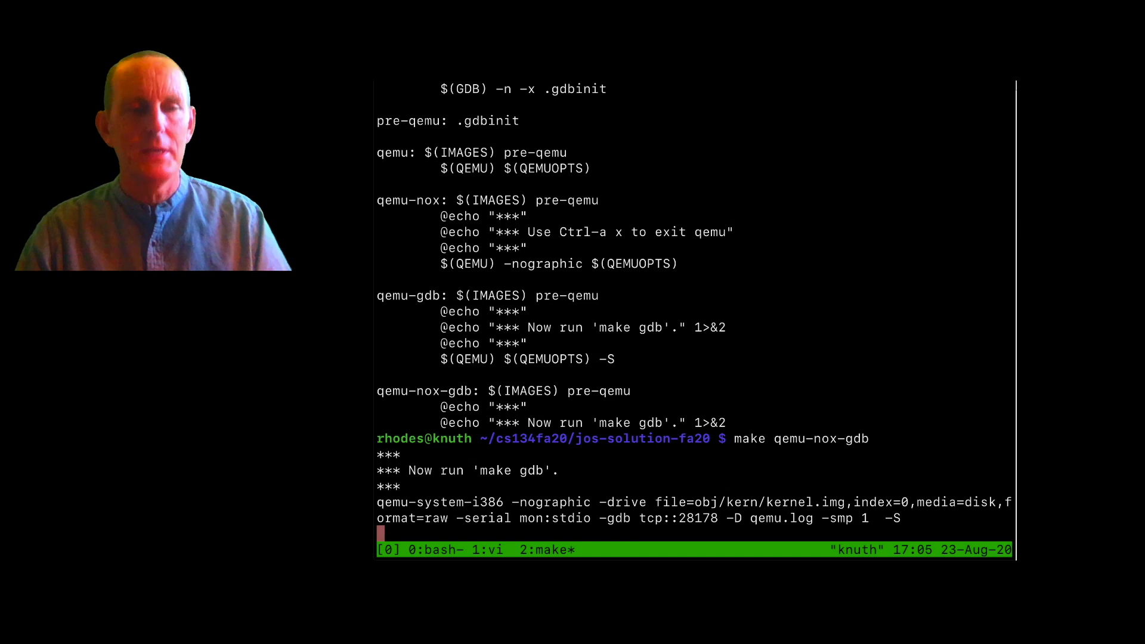
key("ctrl+c")
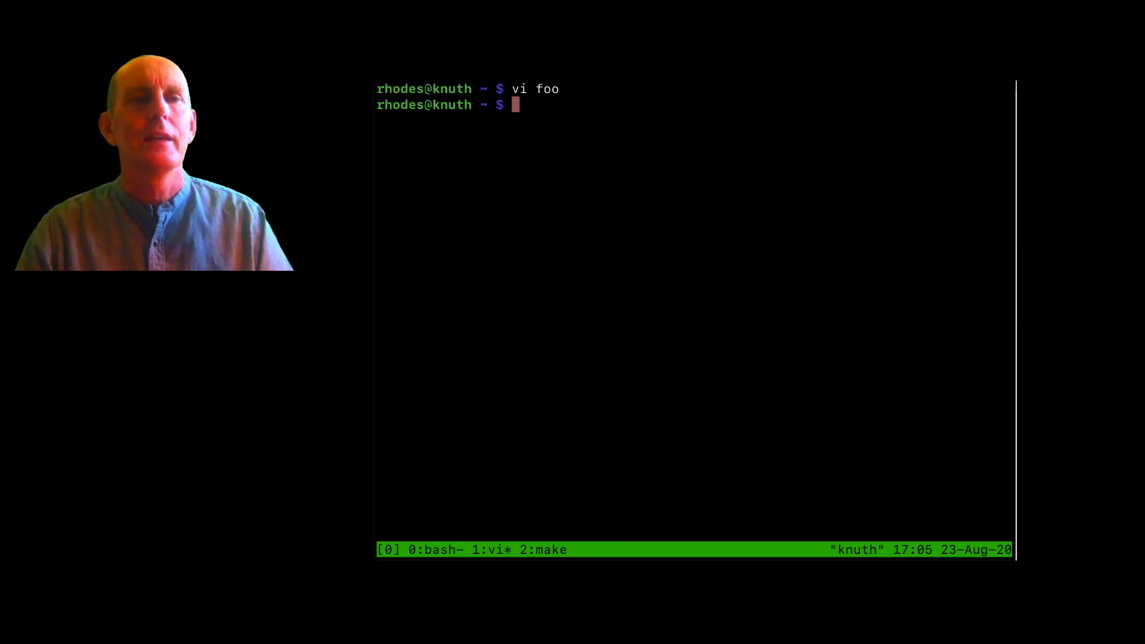
type("make gdb")
type("cd")
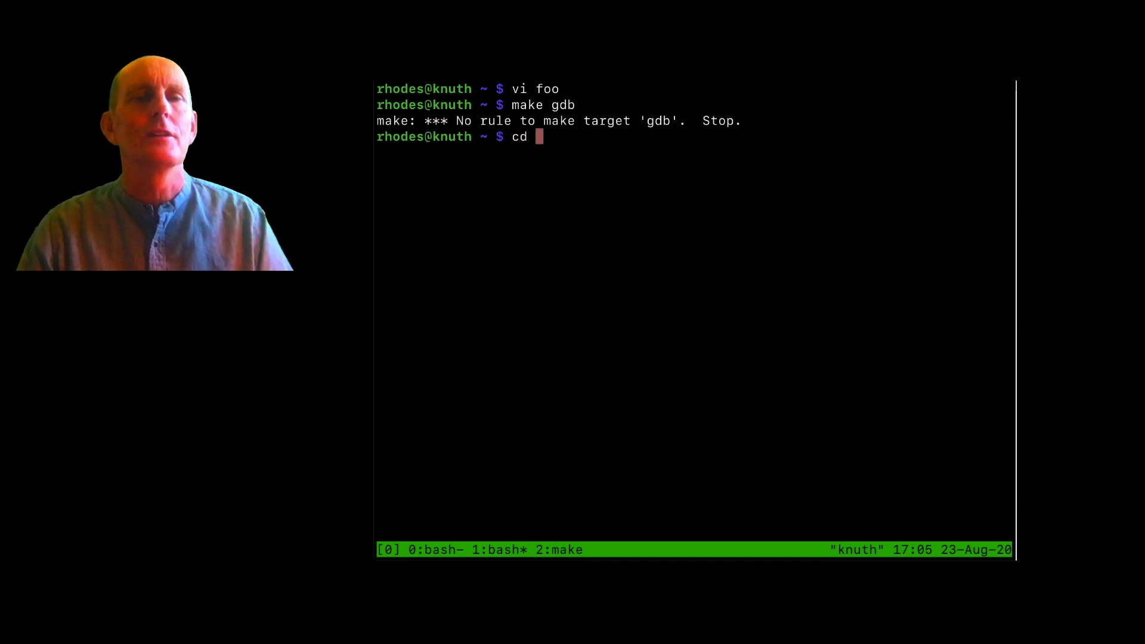
type("*fa20")
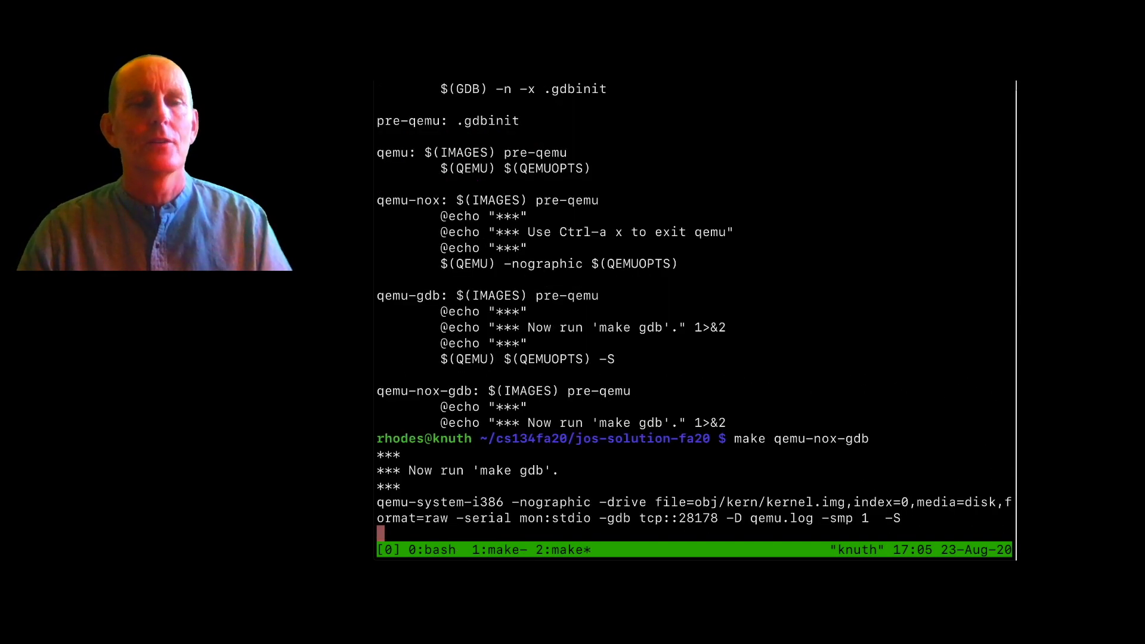
In window 0, list the jos-solution-fa20 files and open kern/pmap.c in vi
key("ctrl+c")
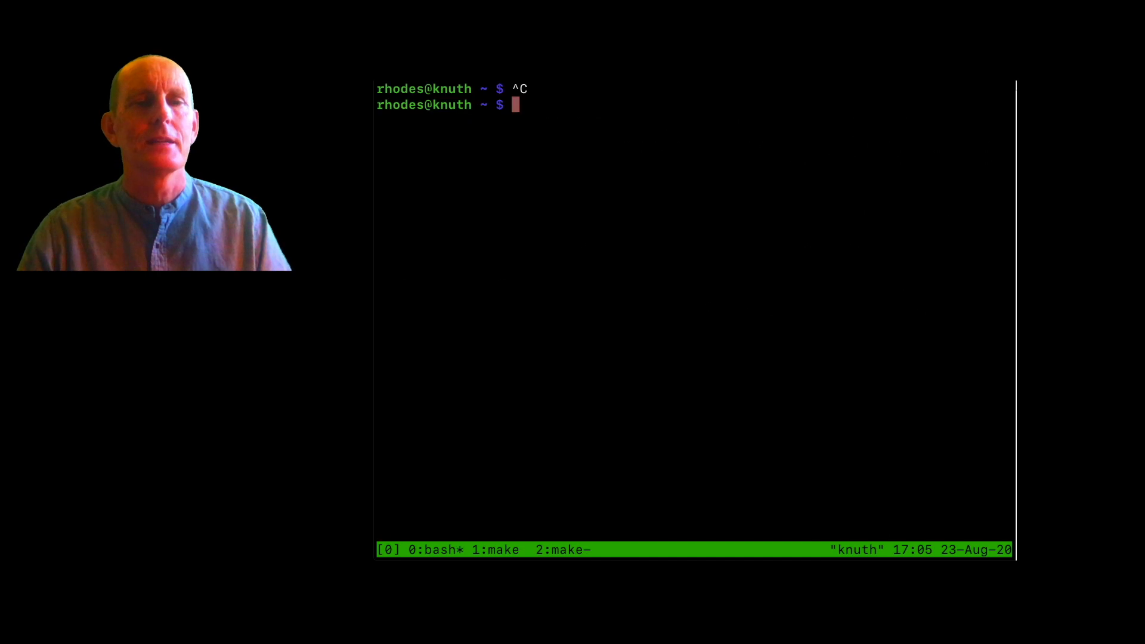
type("cd")
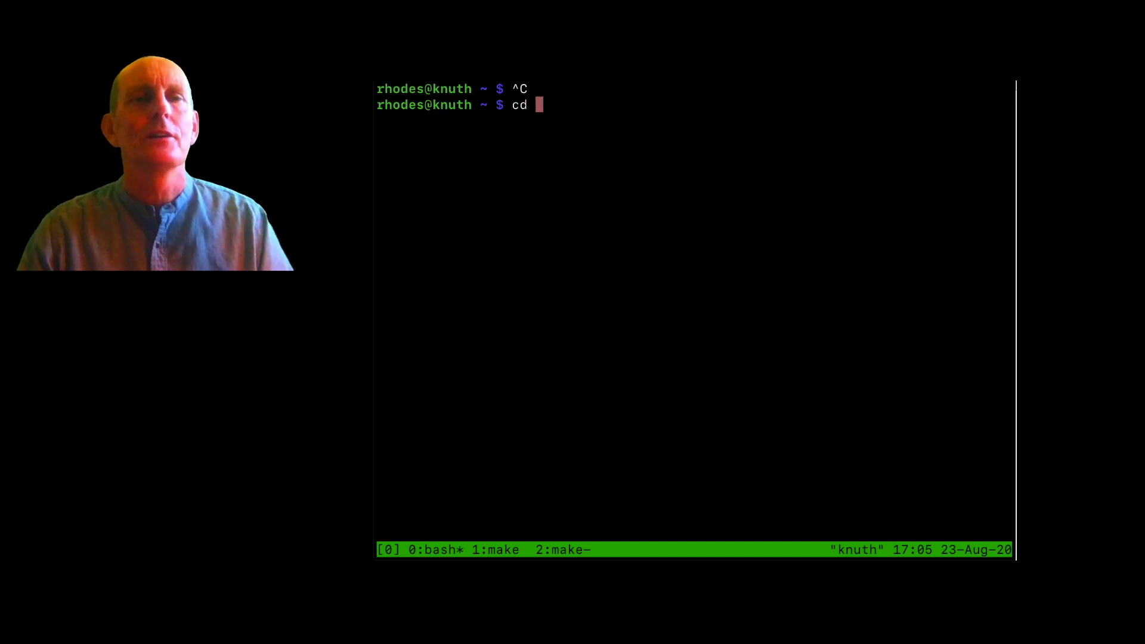
type("*fa20/*")
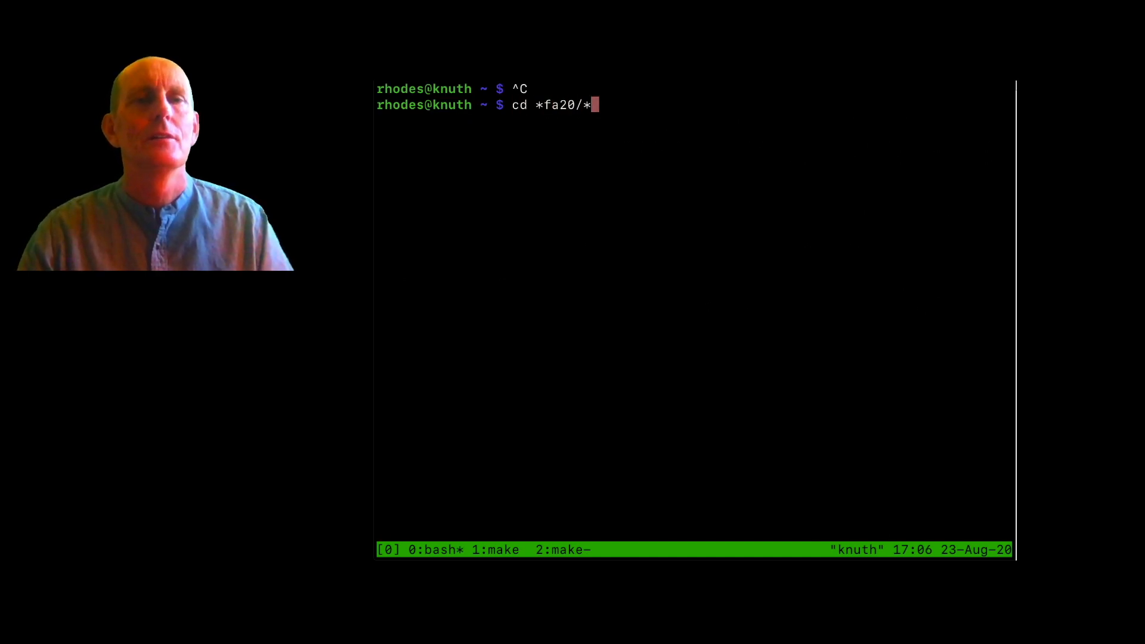
key("Return")
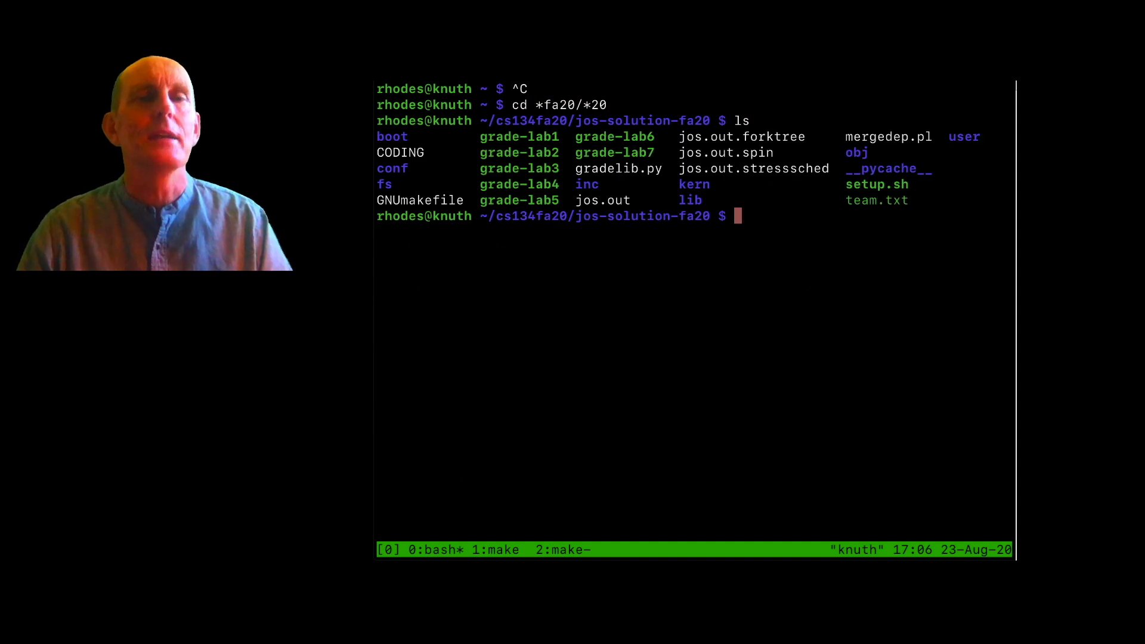
type("vi kern/")
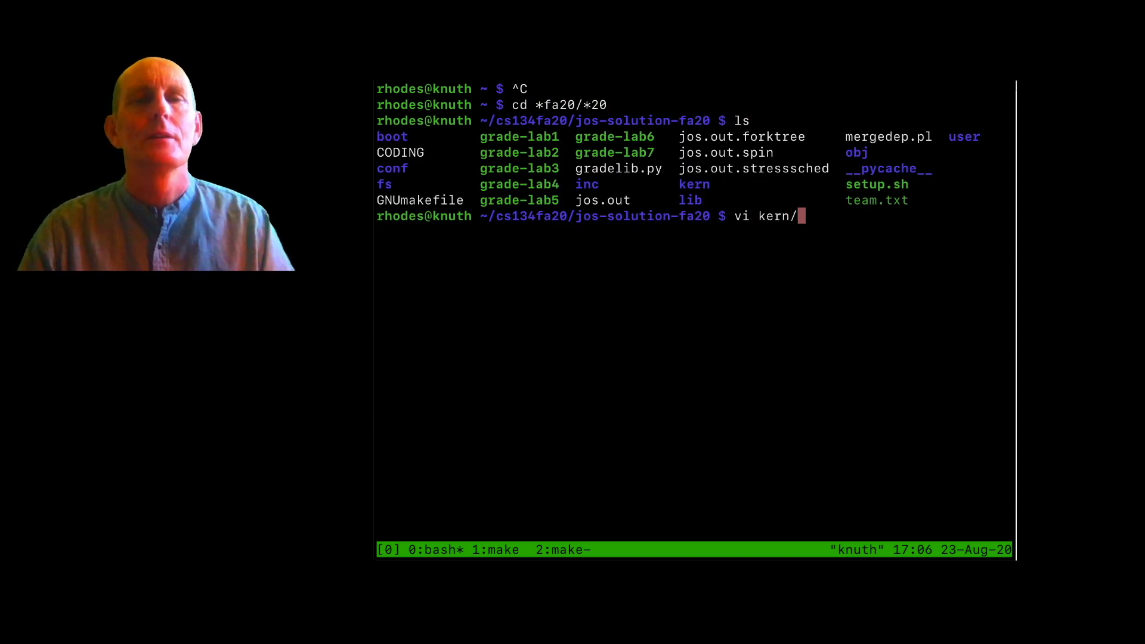
key("Tab")
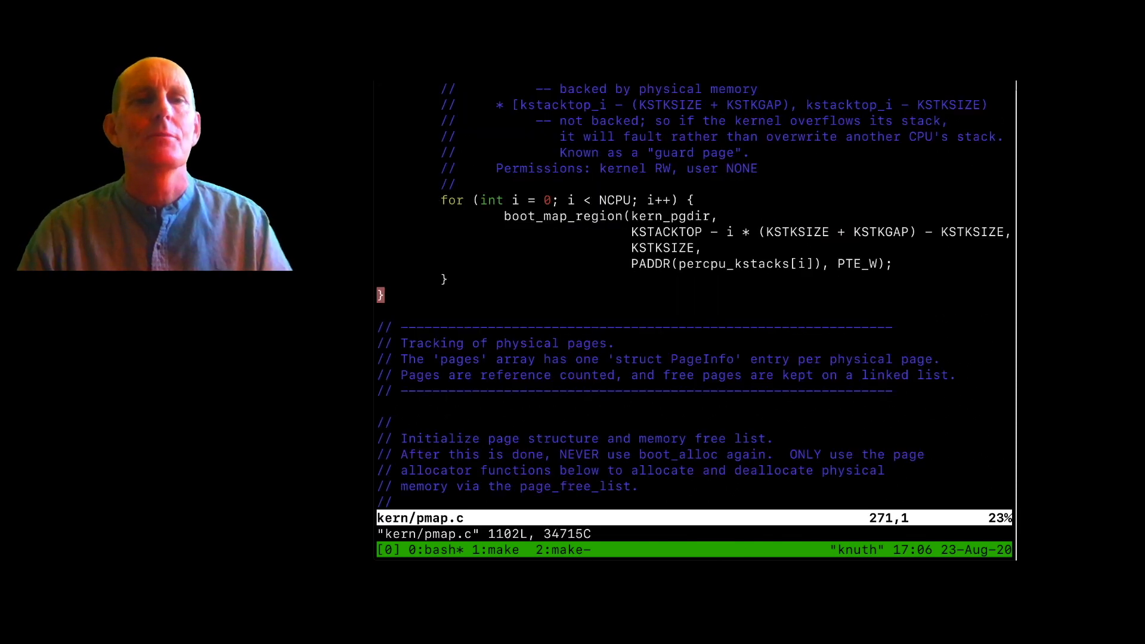
Delete one character in insert mode, undo it so pmap.c stays unchanged, and go to the gdb window
key("i")
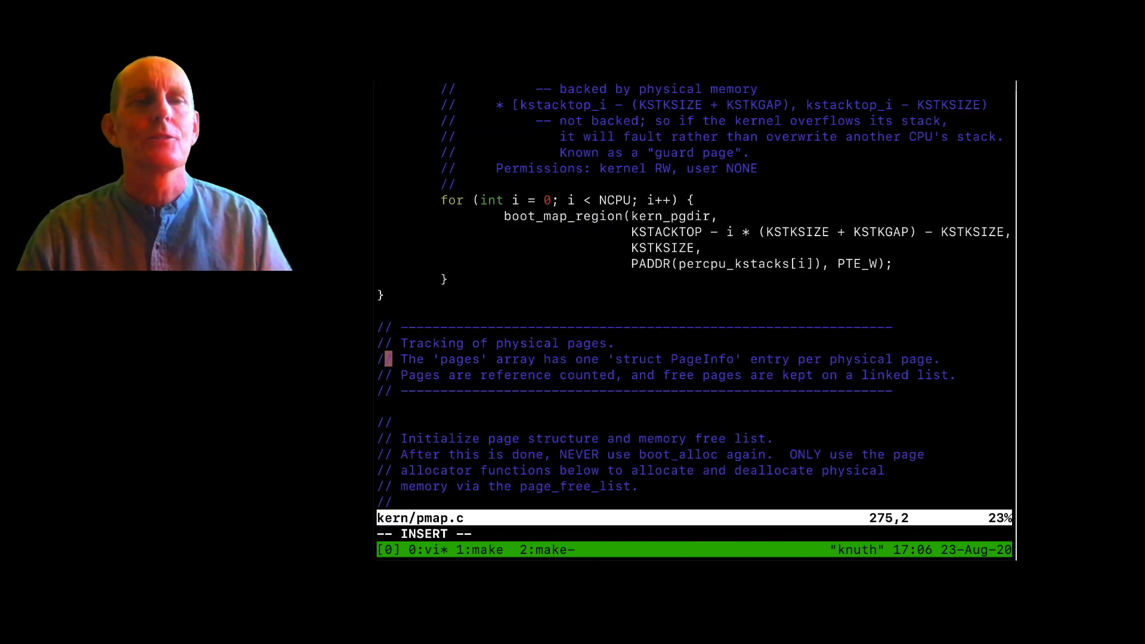
key("BackSpace")
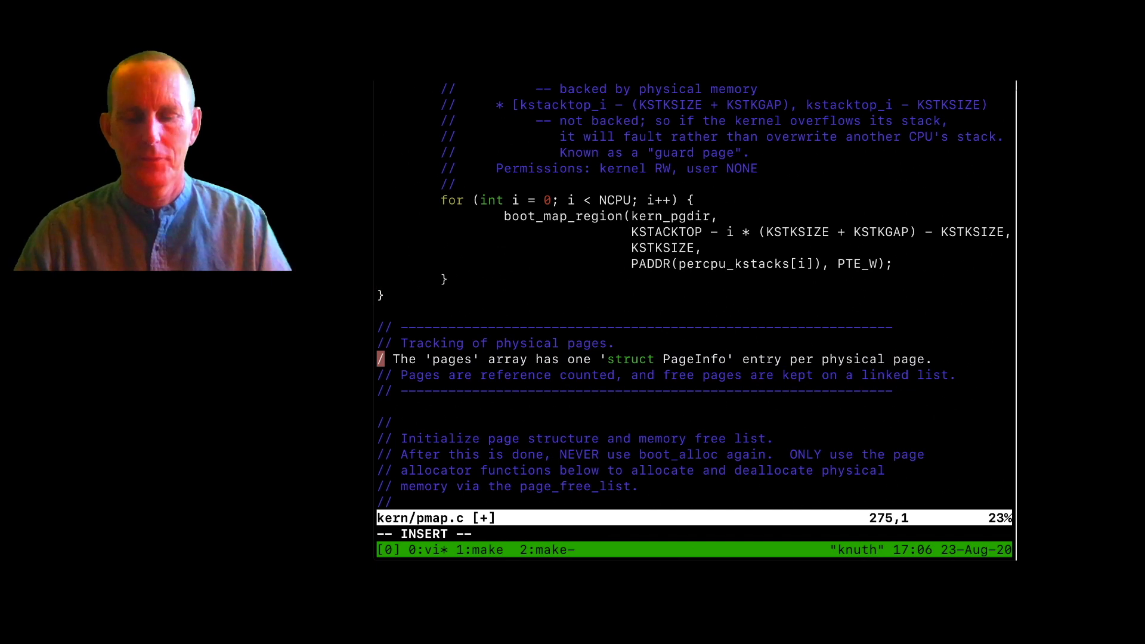
key("Escape")
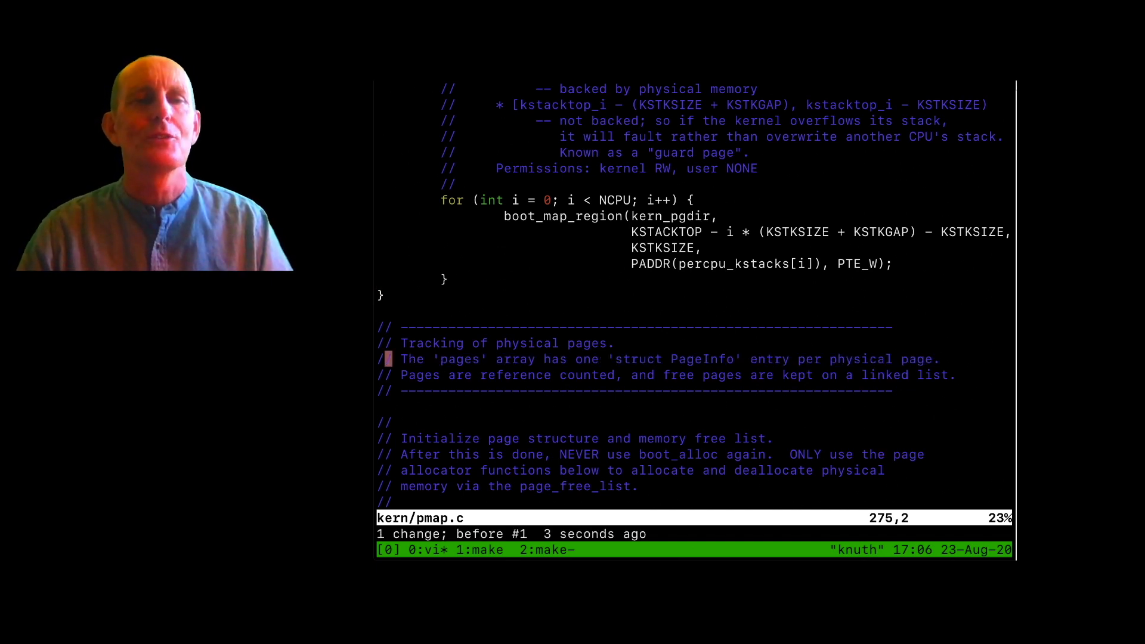
left_click(479, 549)
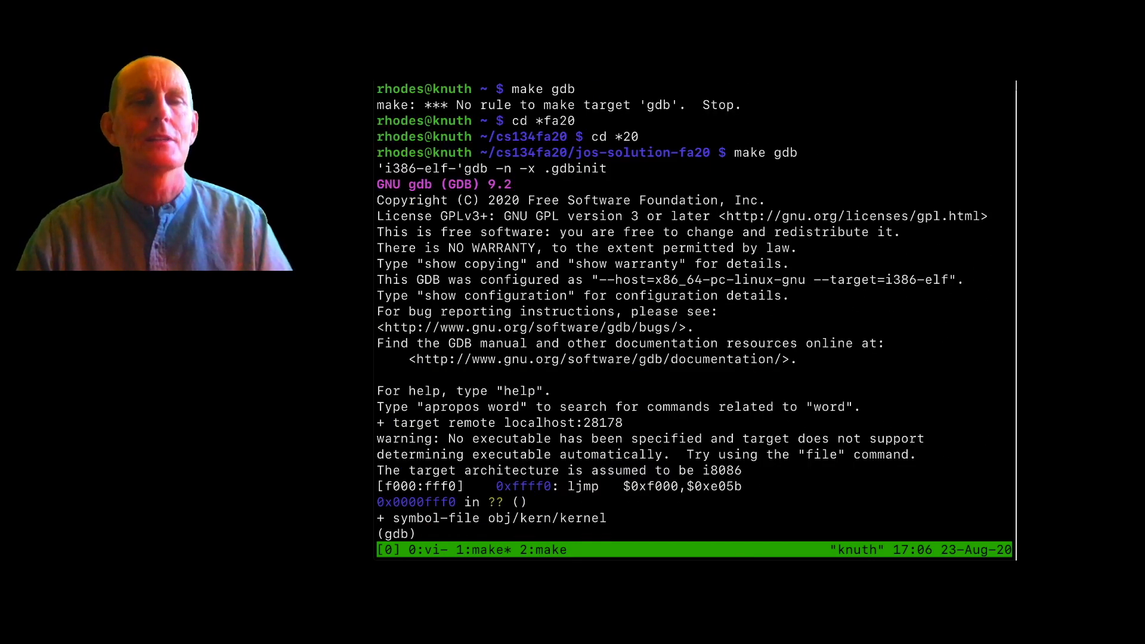
Resume the remote JOS kernel from gdb, after run is rejected, using continue
type("r")
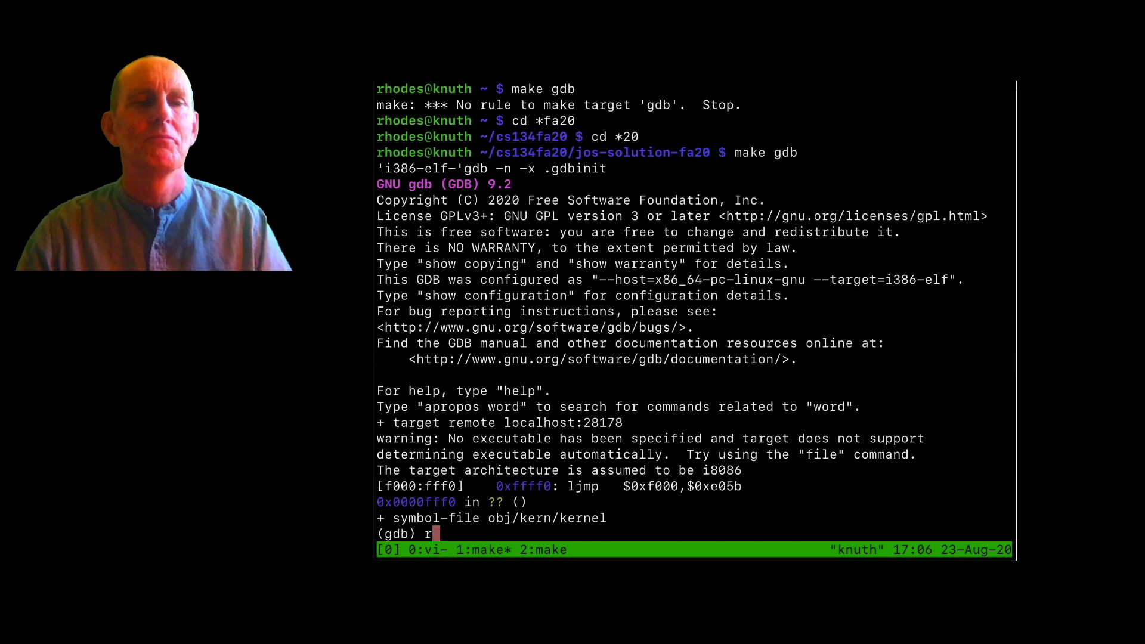
type("un")
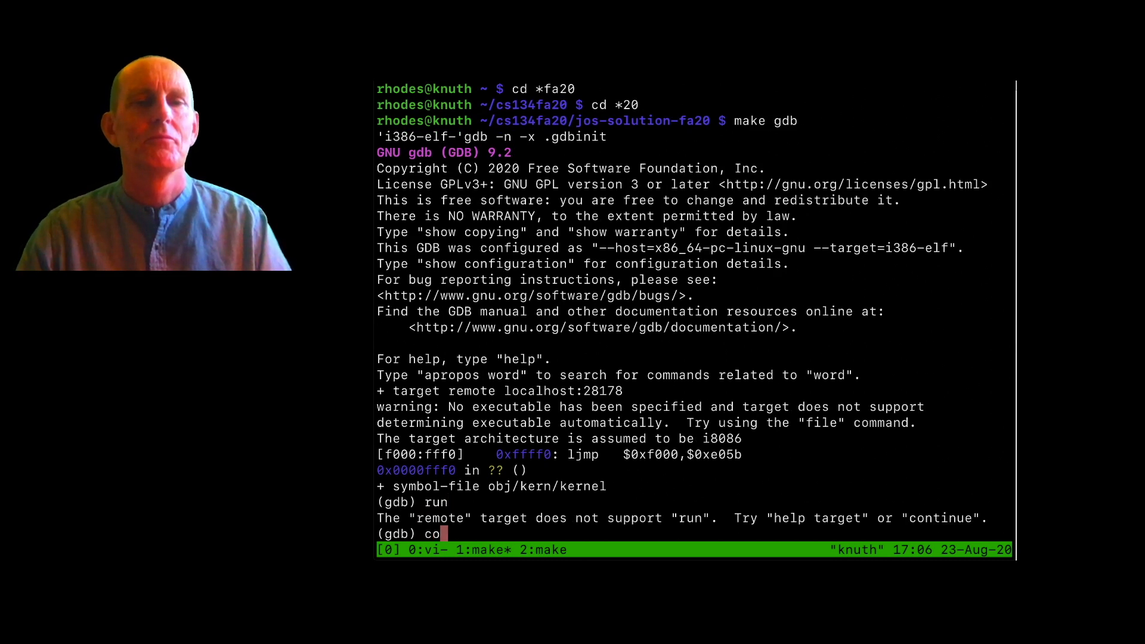
key("Return")
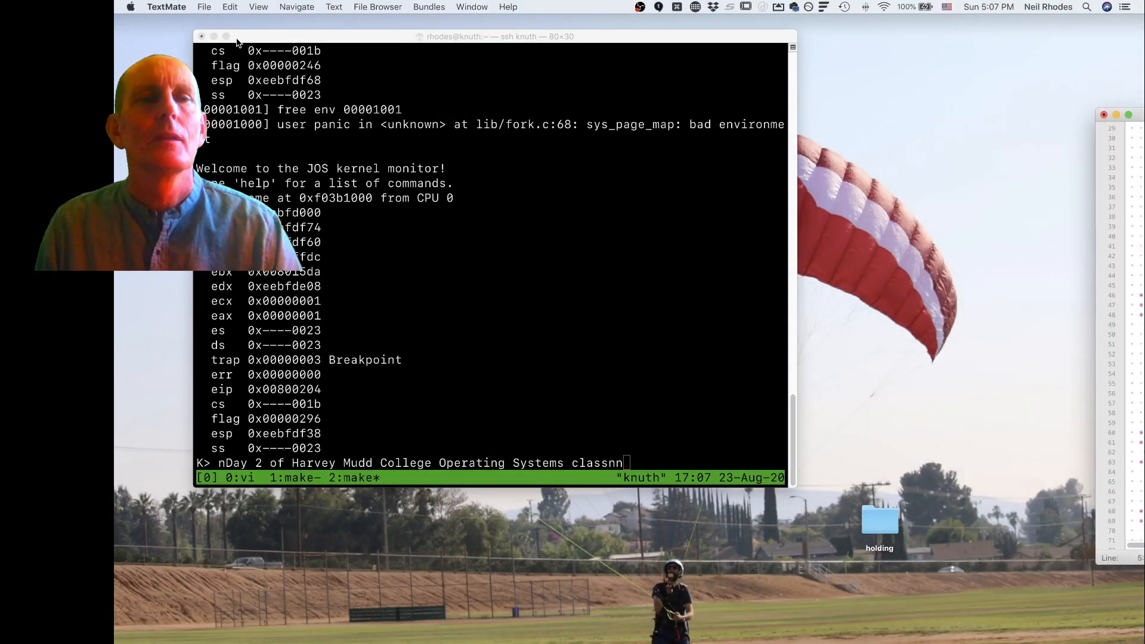
Open a separate local Terminal window via Shell > New Window and bring the ssh window forward
left_click(499, 37)
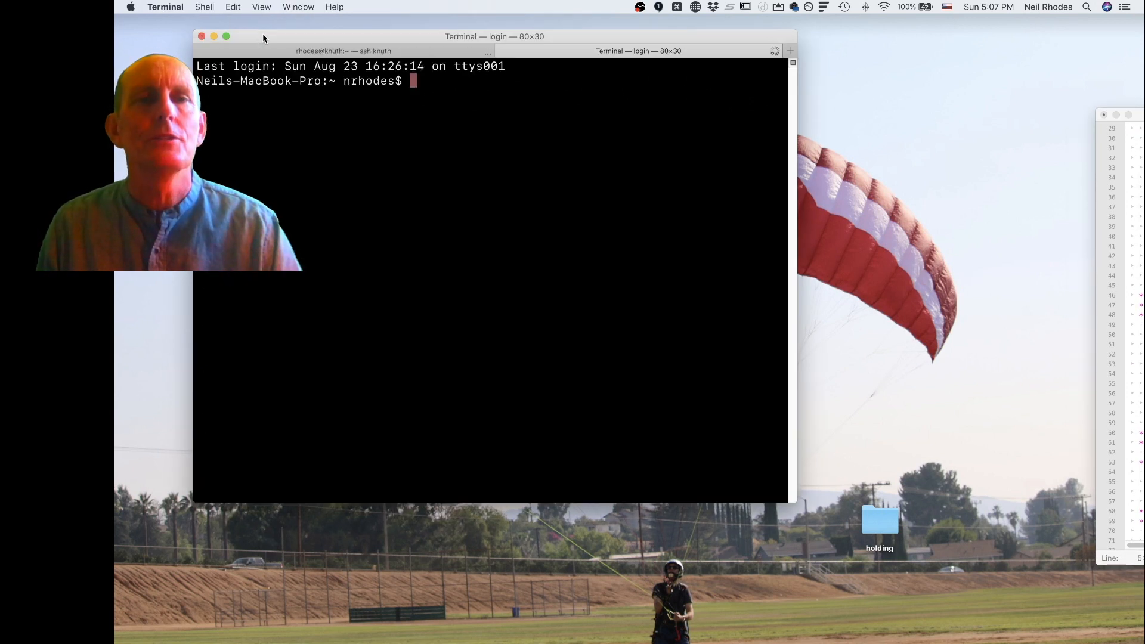
mouse_move(734, 59)
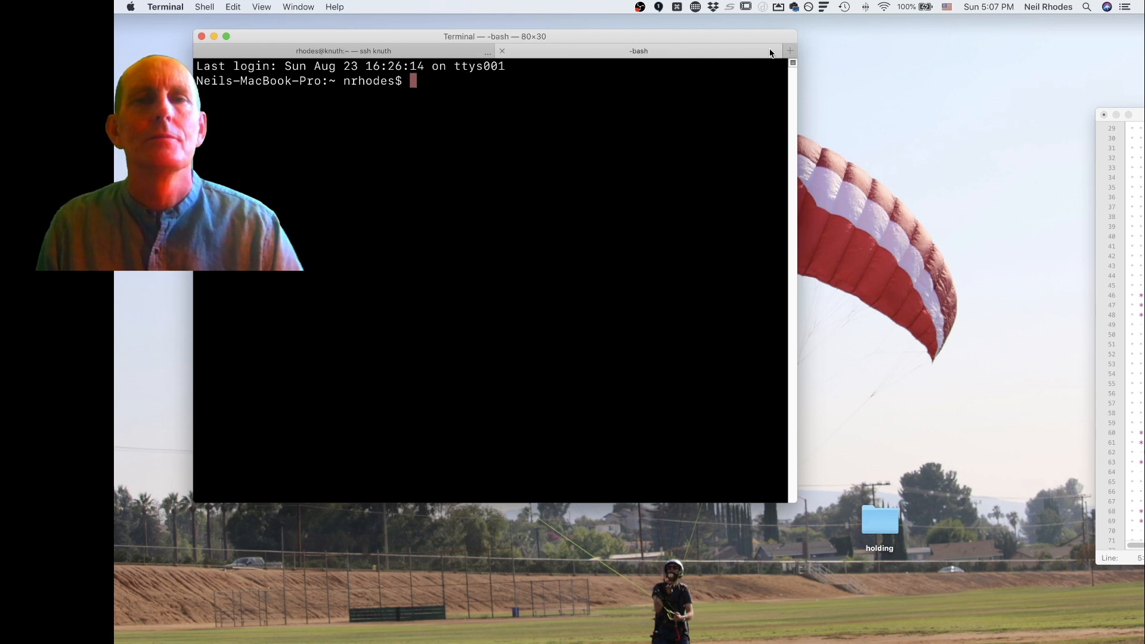
left_click(343, 50)
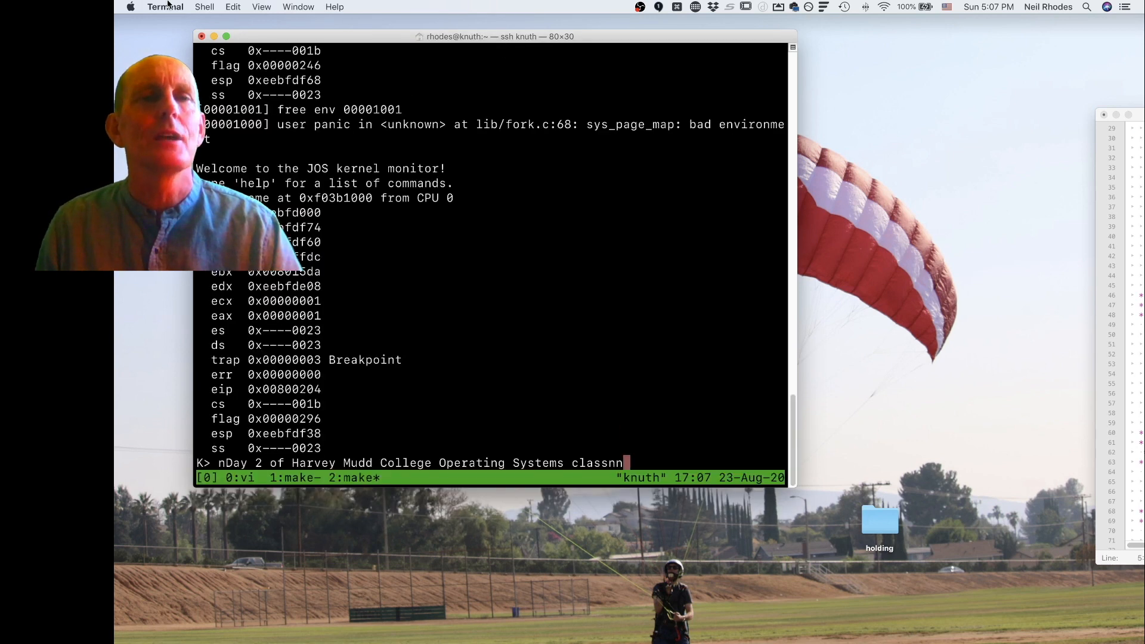
left_click(204, 7)
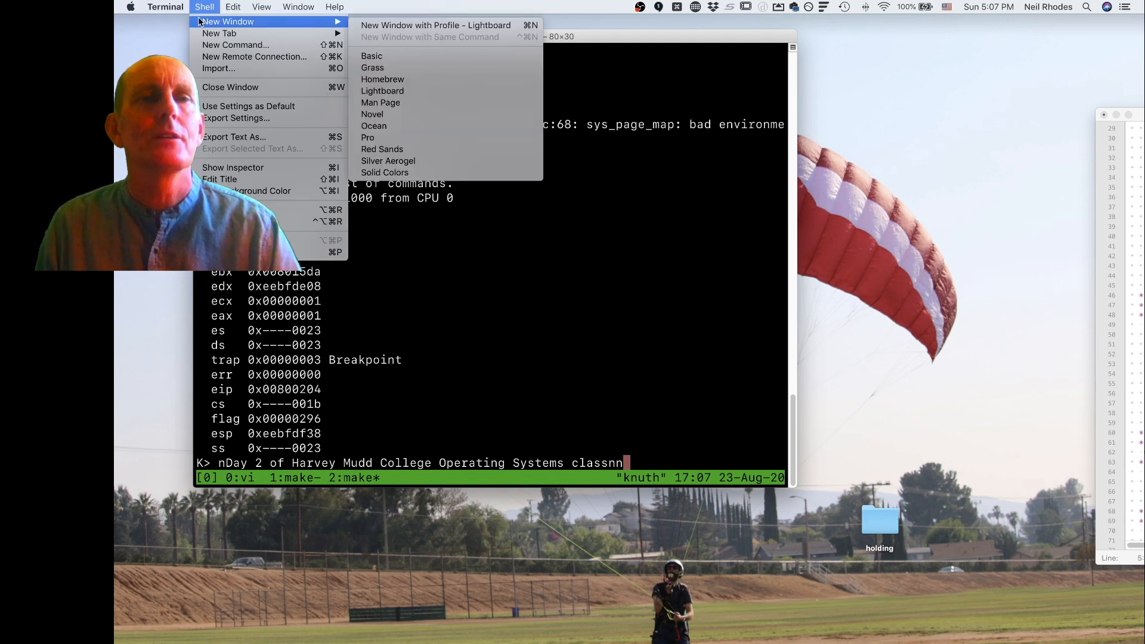
left_click(371, 56)
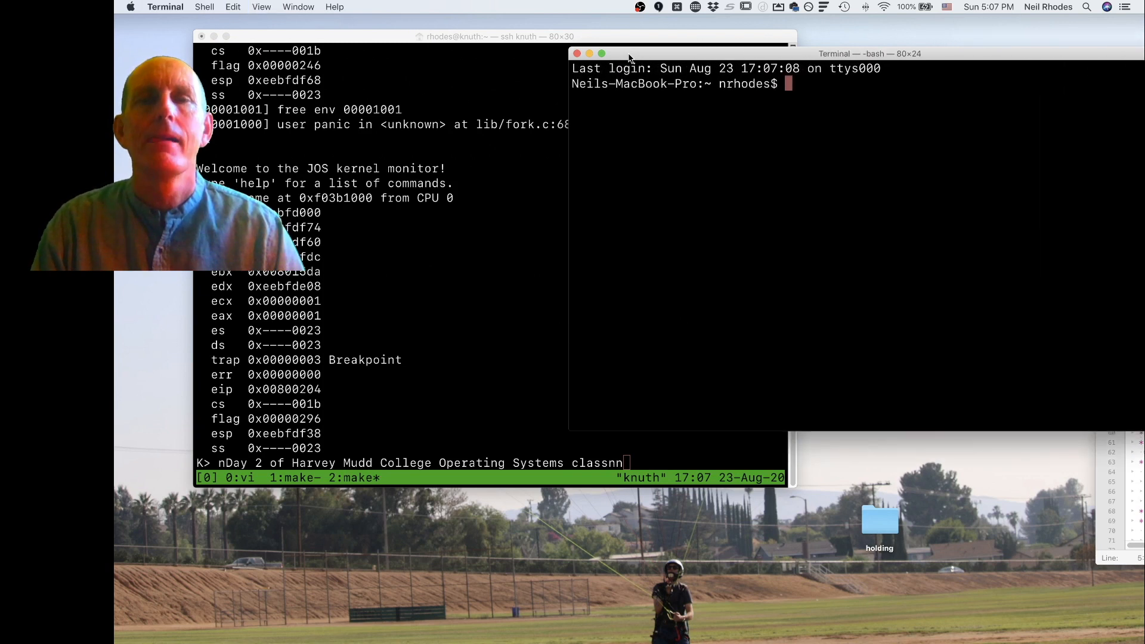
left_click(496, 37)
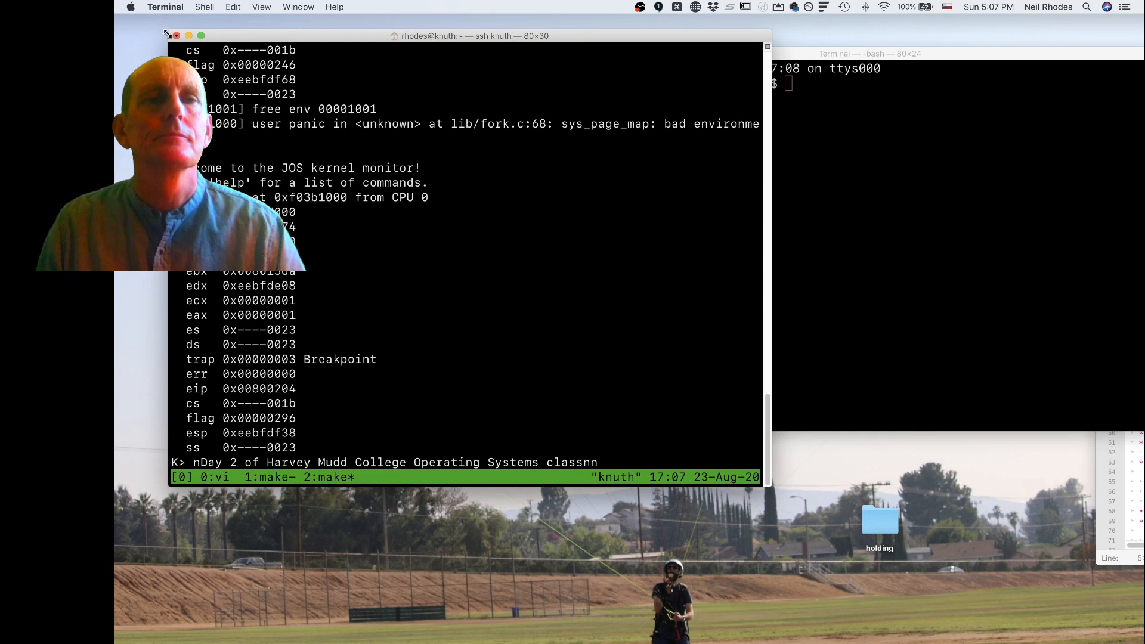
Close the ssh knuth window and confirm terminating its session
left_click(189, 35)
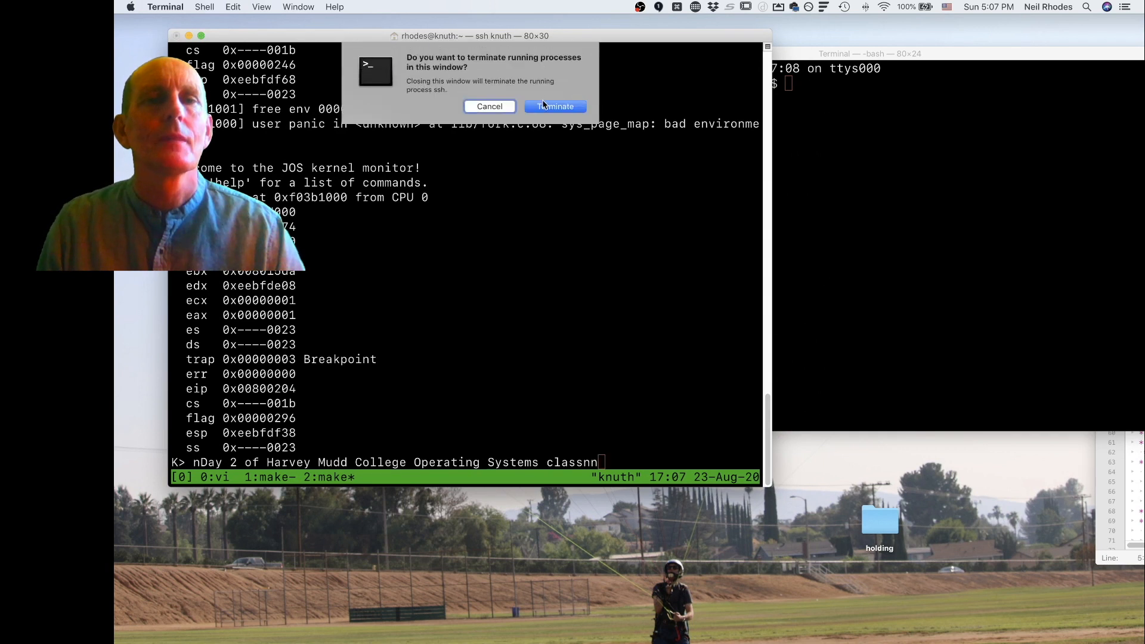
mouse_move(234, 178)
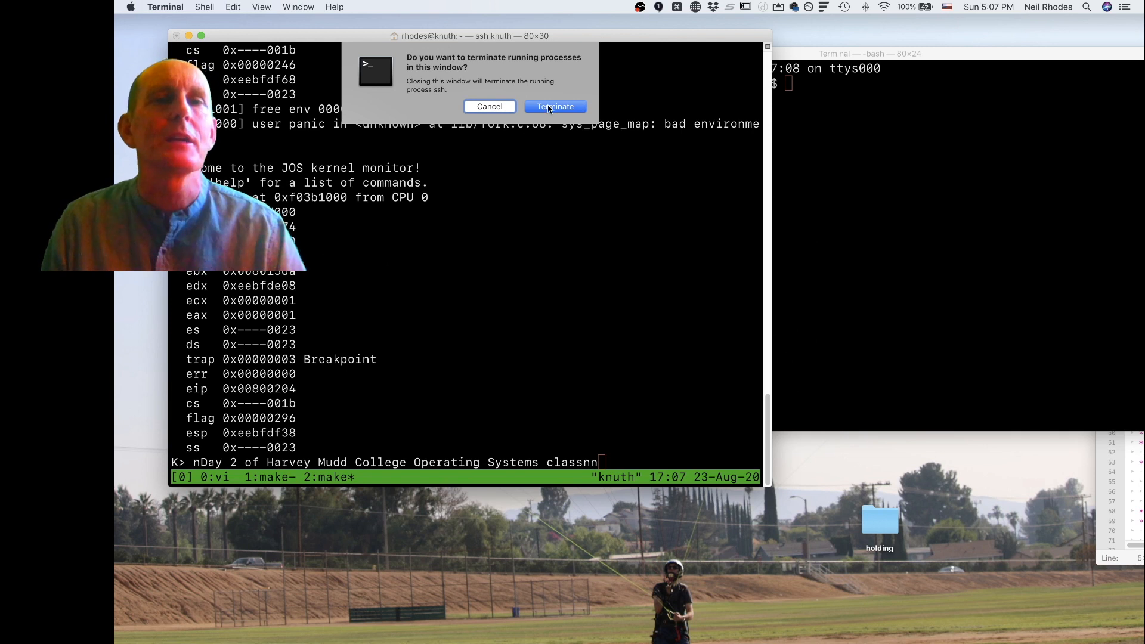
left_click(555, 106)
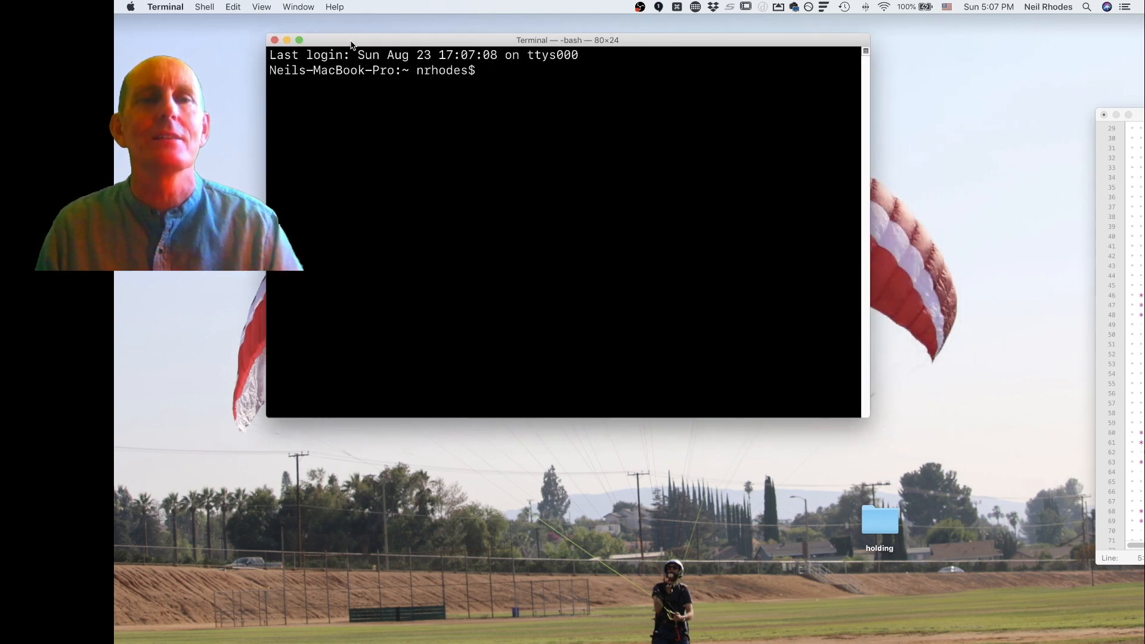
Reconnect to knuth over ssh and run tmux a to restore the session with the JOS kernel monitor
type("ssh k")
type("tmux")
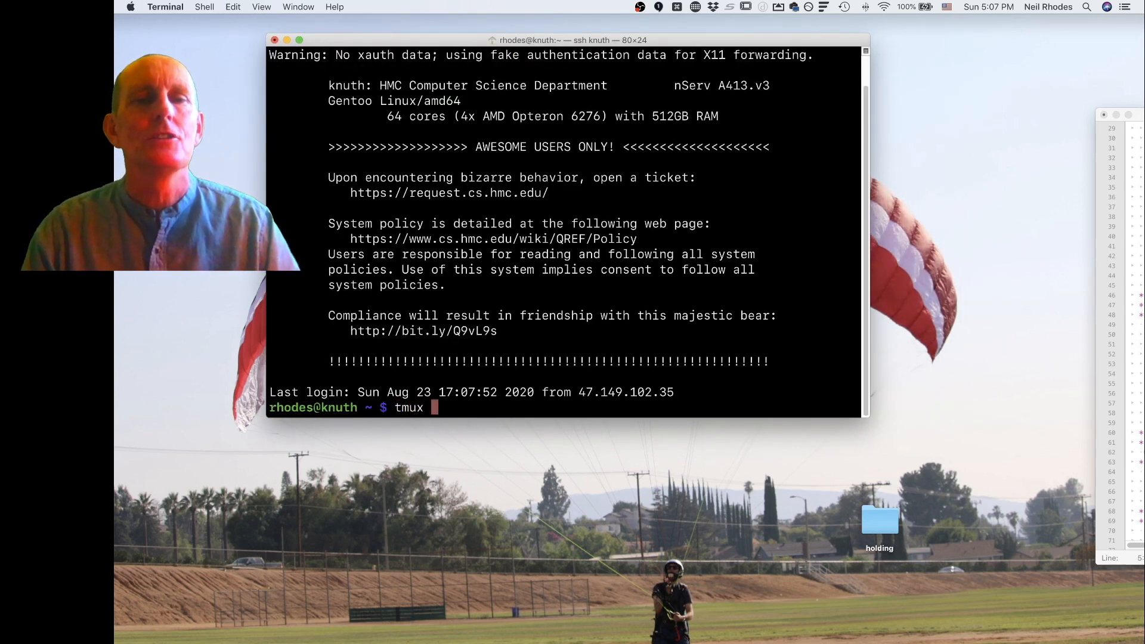
type("a")
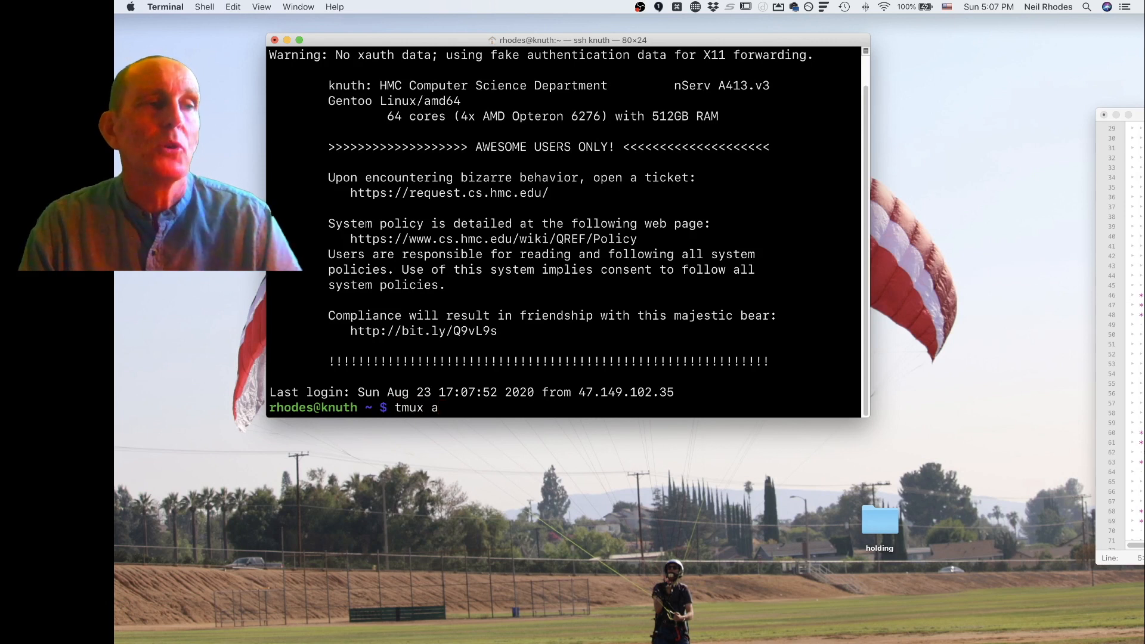
key("Return")
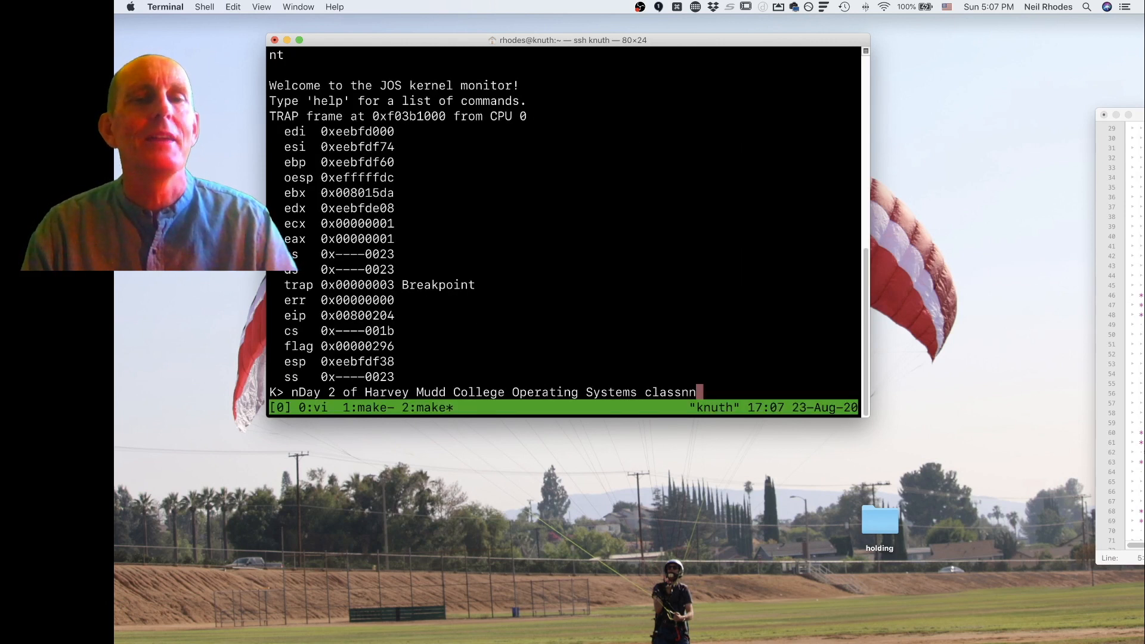